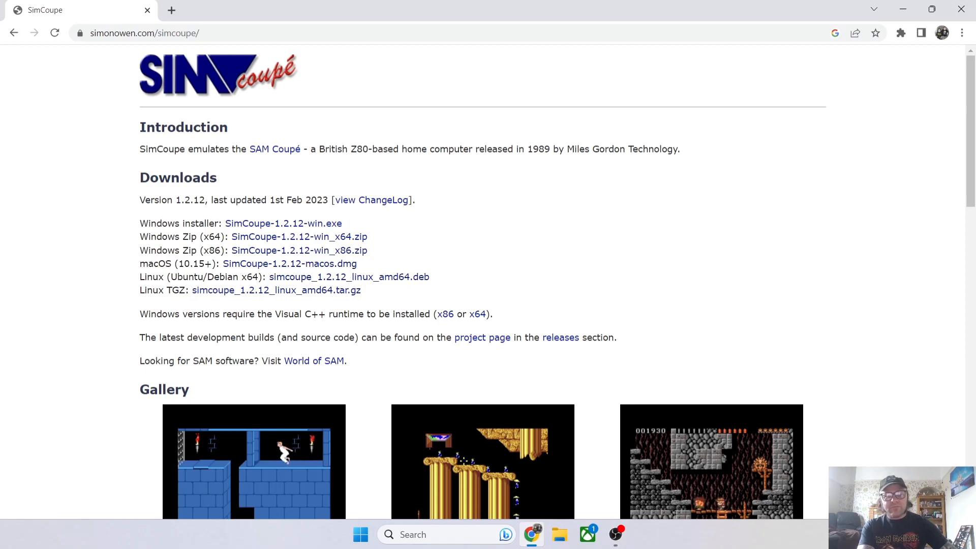
mouse_move(299, 237)
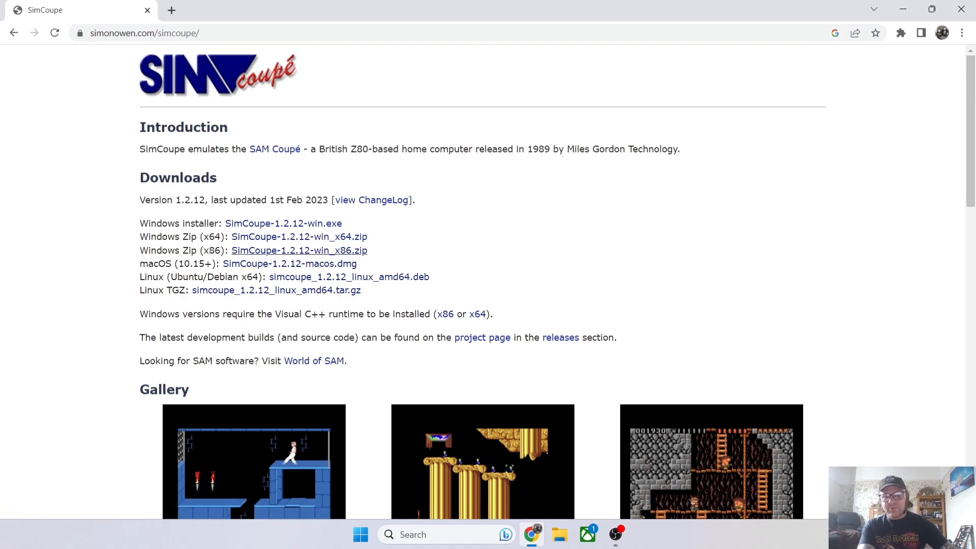
mouse_move(299, 251)
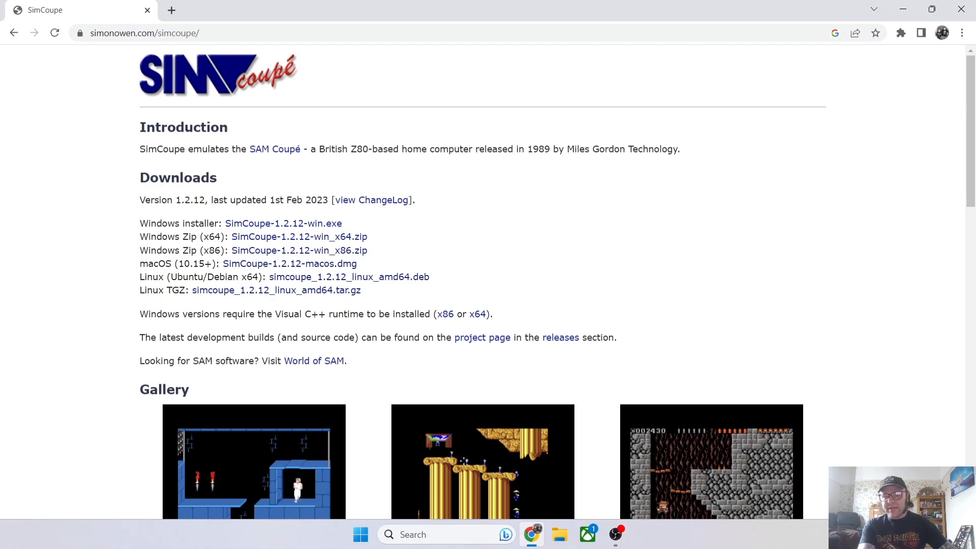
mouse_move(299, 237)
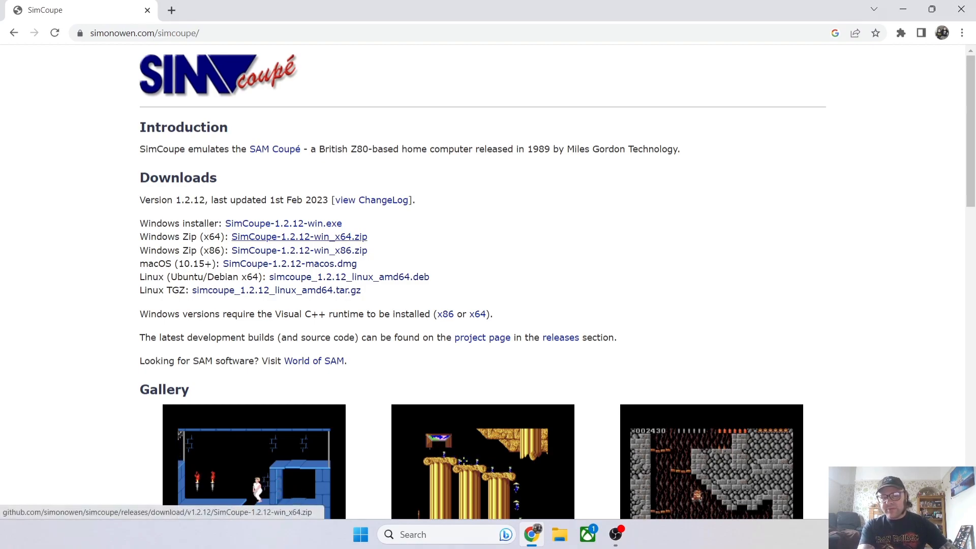
- Download SimCoupe-1.2.12-win_x64.zip and restore down the Chrome window
click(299, 237)
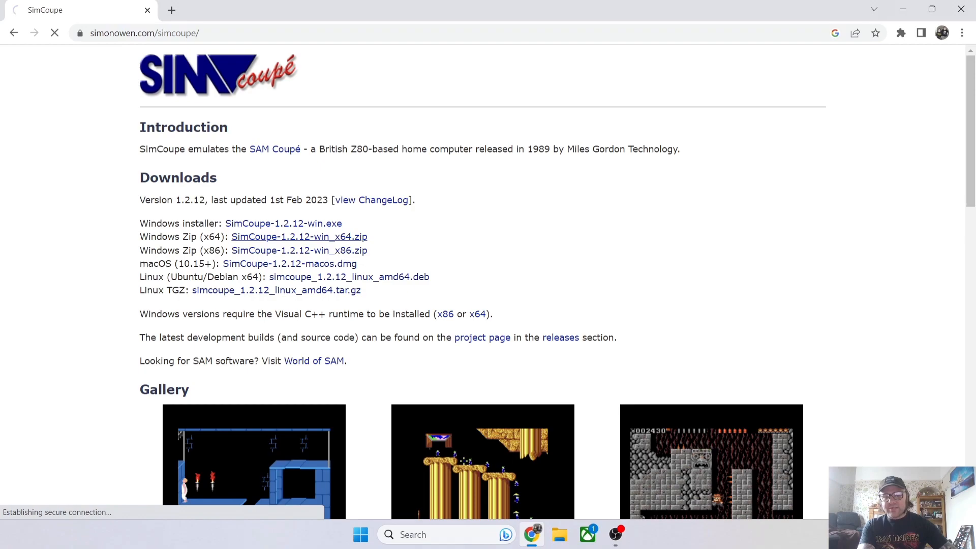
click(299, 237)
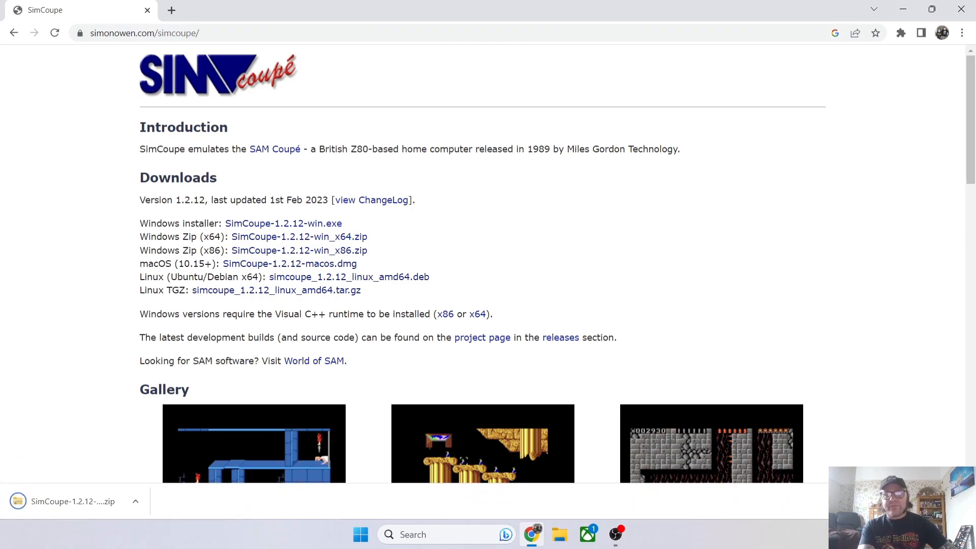
click(933, 10)
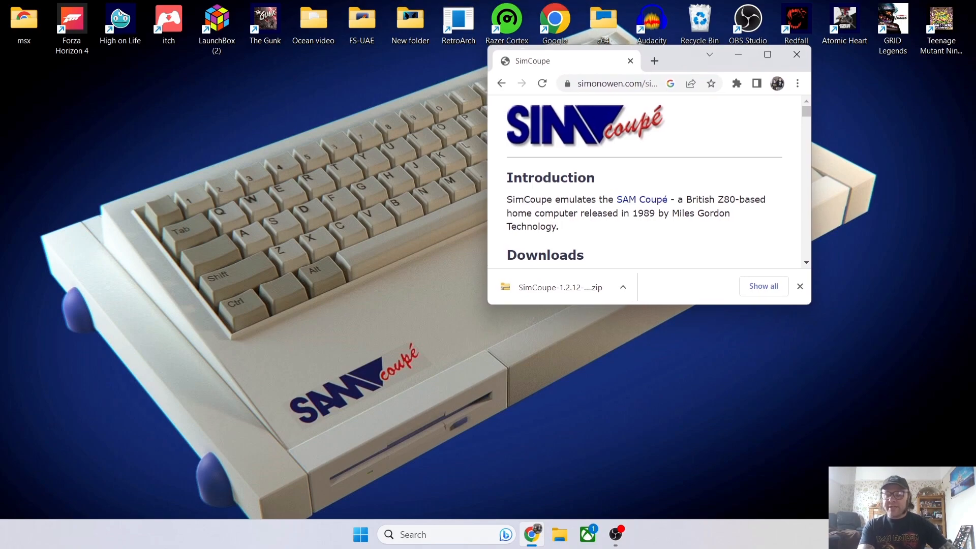
mouse_move(698, 308)
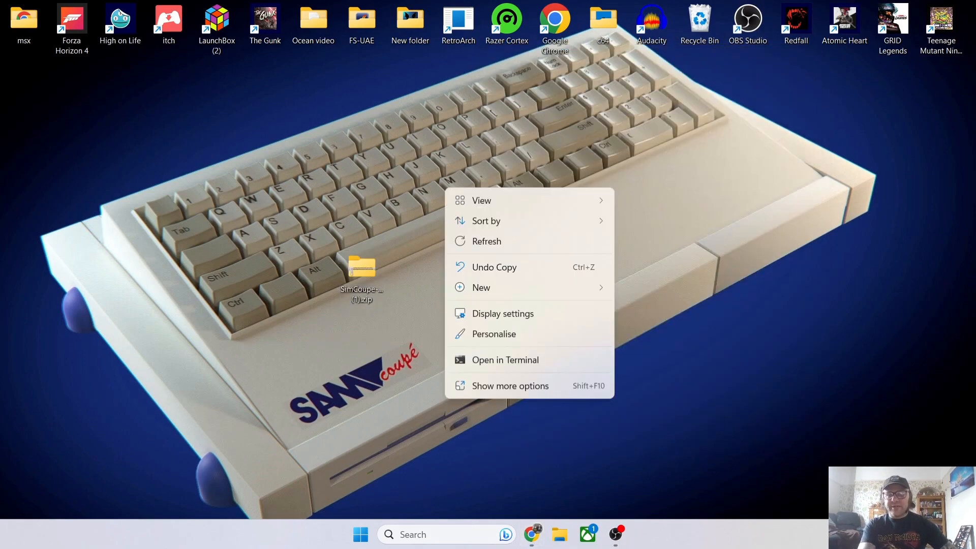
- Create a desktop folder named SimCoupe, move the zip into it and open it
click(481, 287)
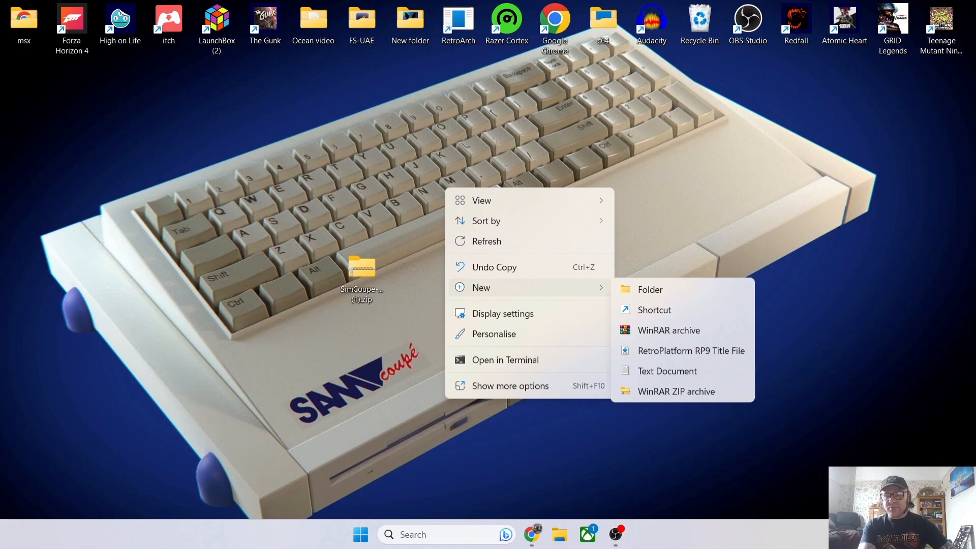
click(650, 288)
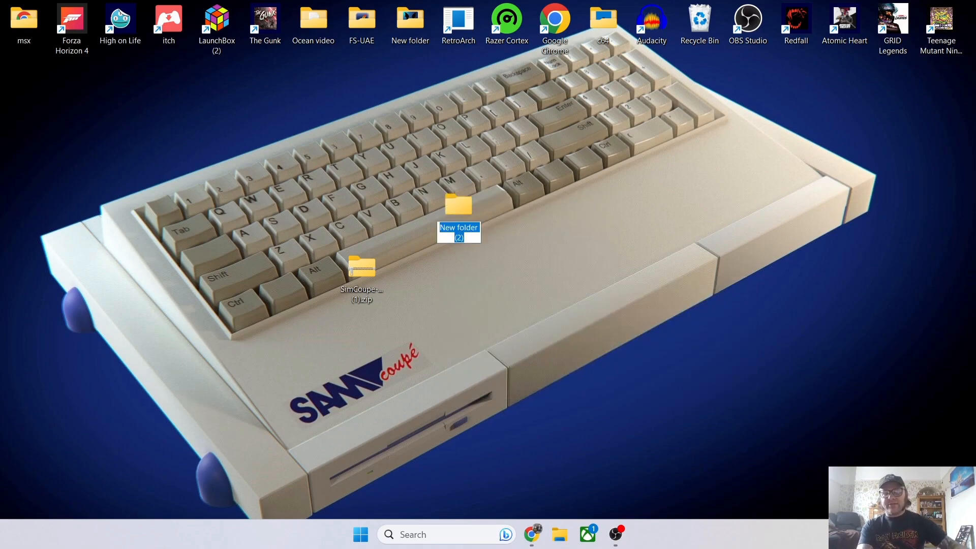
text(SimCoupe)
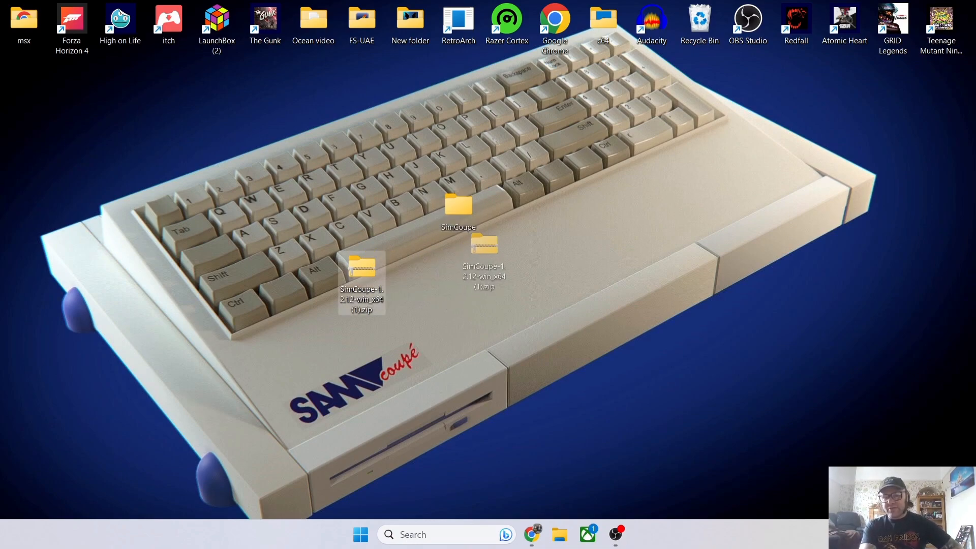
double_click(457, 208)
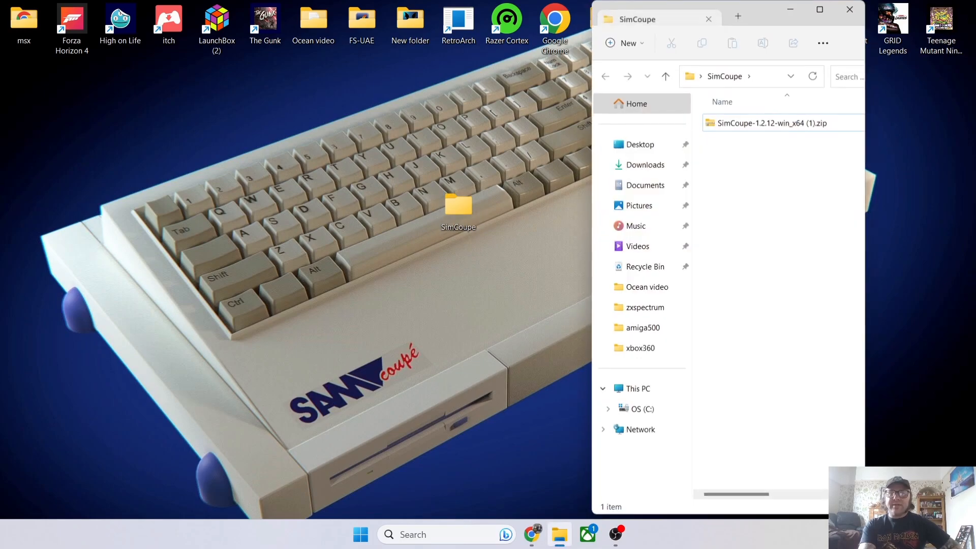
- Extract the SimCoupe zip into the folder, then delete the zip archive
click(819, 9)
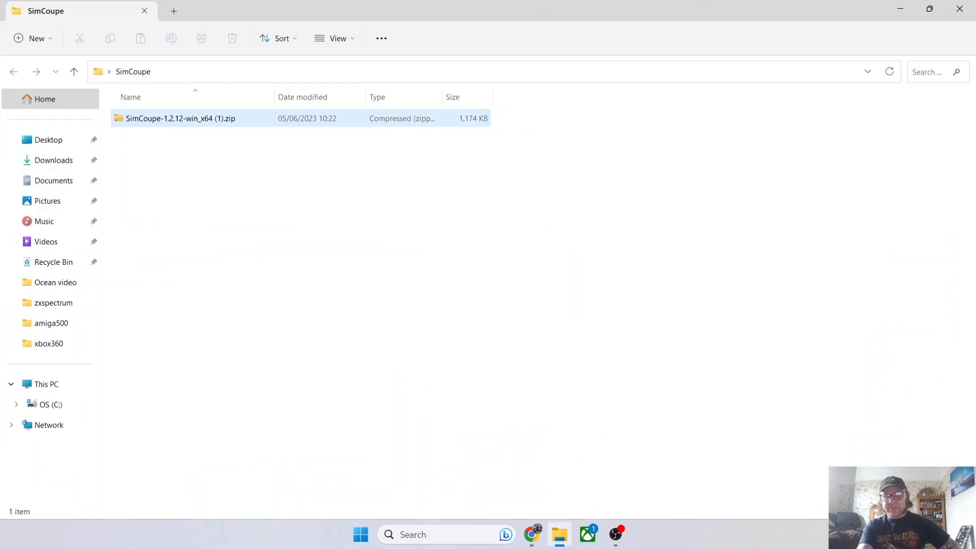
right_click(181, 118)
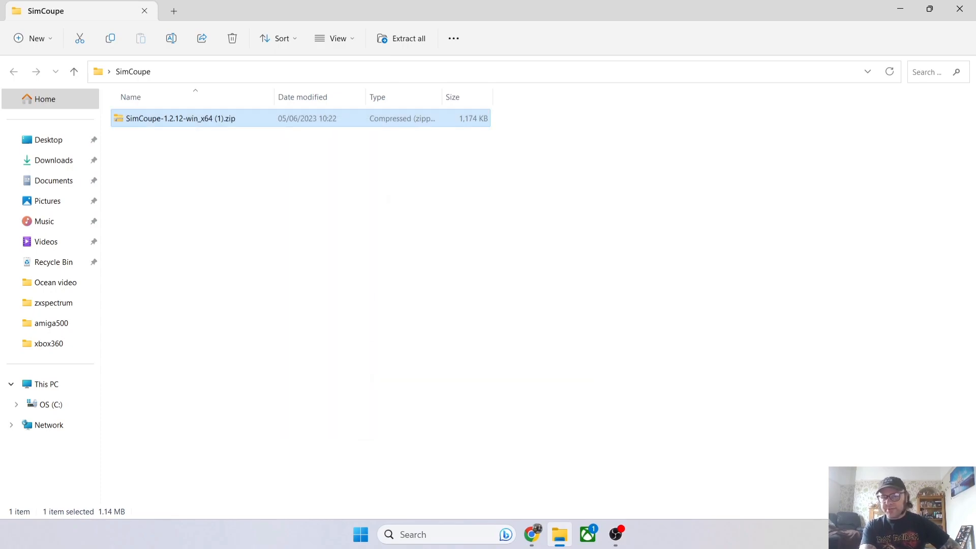
click(408, 38)
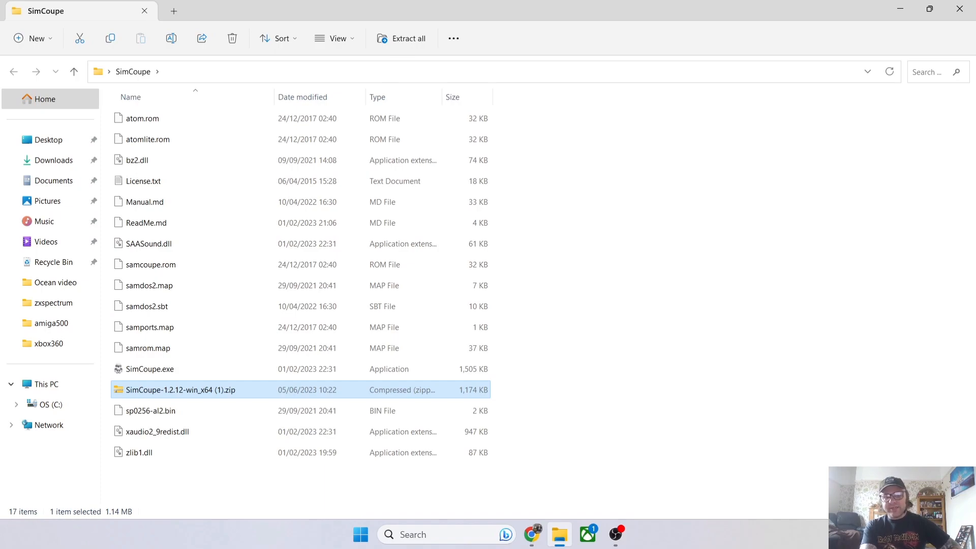
mouse_move(181, 389)
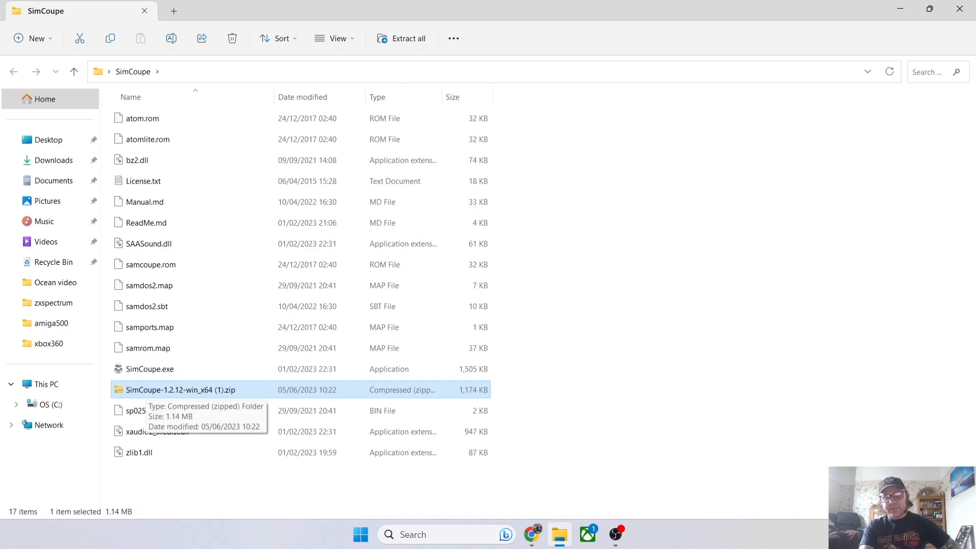
right_click(182, 390)
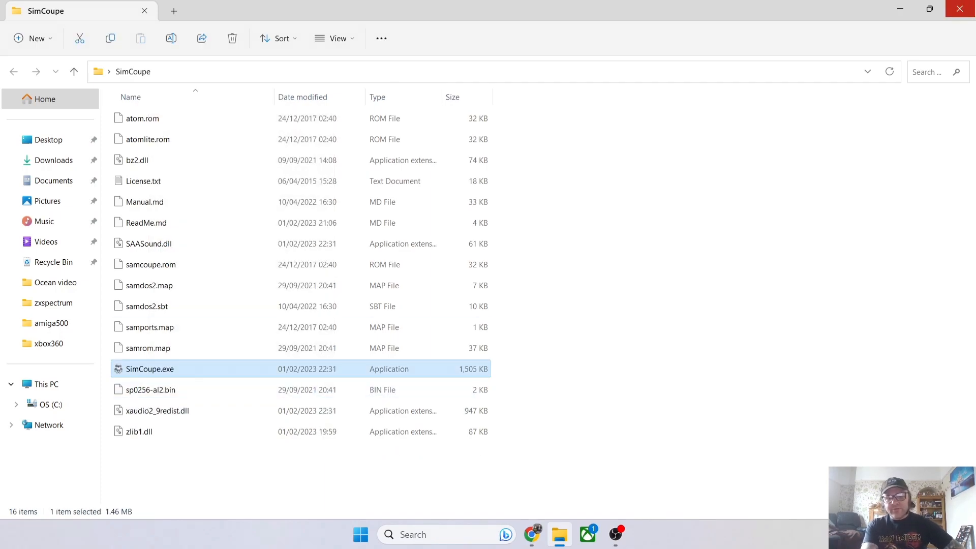
mouse_move(149, 368)
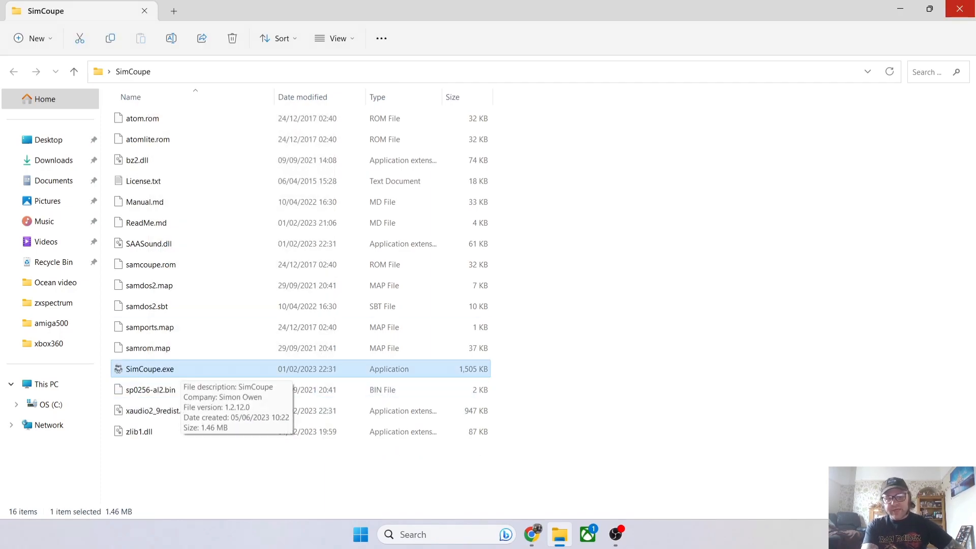
- Launch SimCoupe.exe, add DTA_RickDangerous.dsk, the Druid II .tzx and guide PDF, then minimise Explorer
double_click(149, 368)
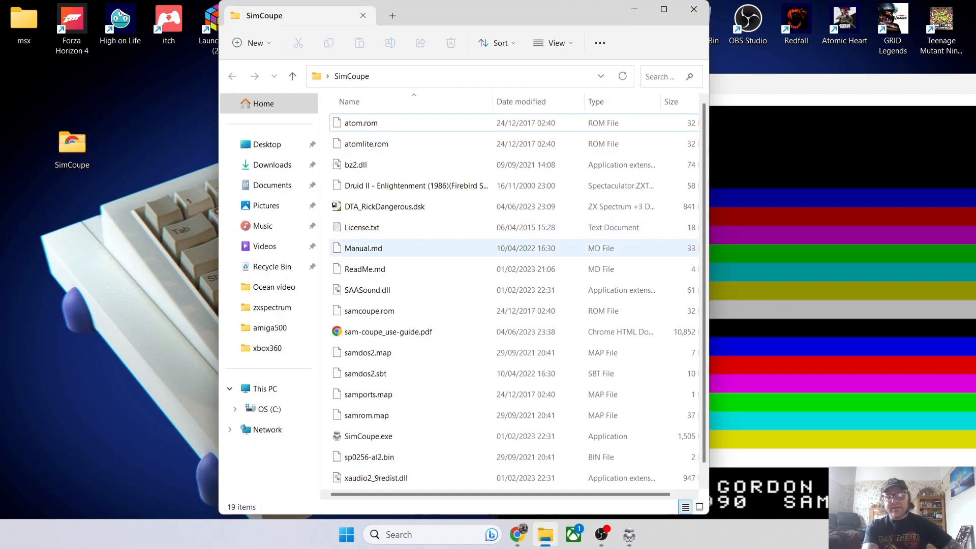
click(384, 206)
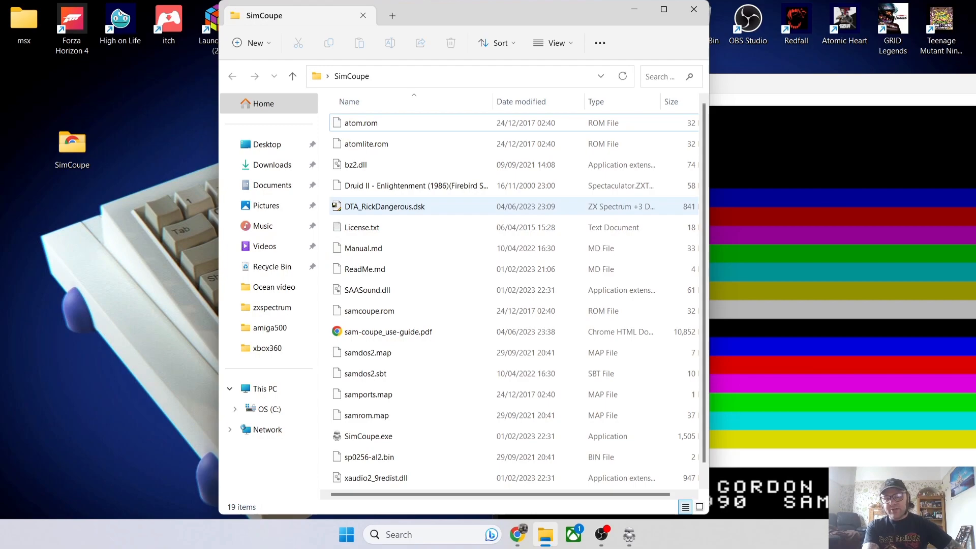
mouse_move(384, 206)
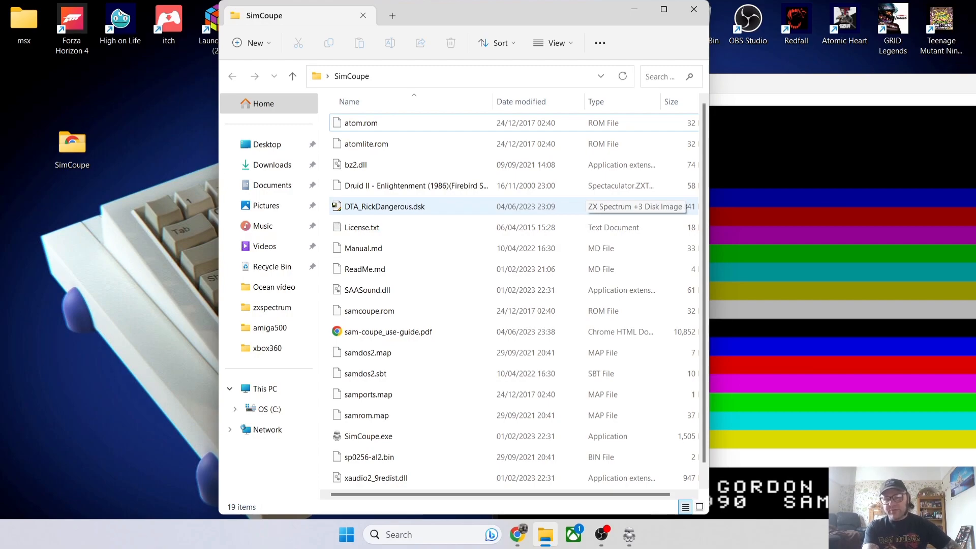
click(363, 248)
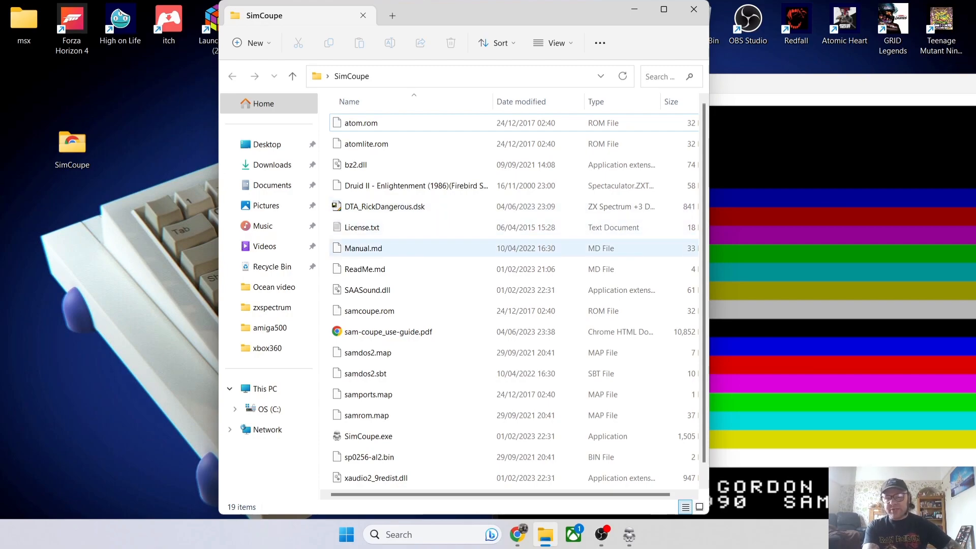
mouse_move(410, 185)
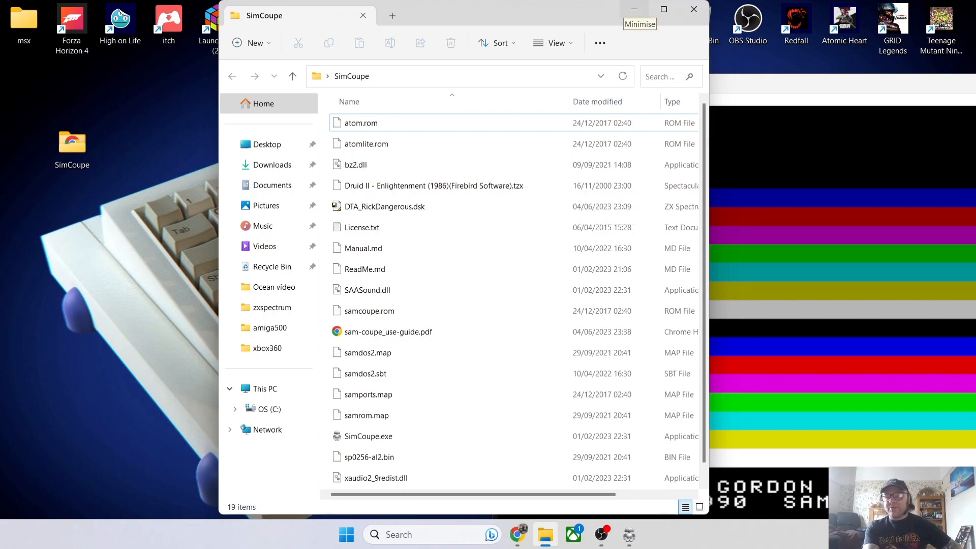
double_click(368, 436)
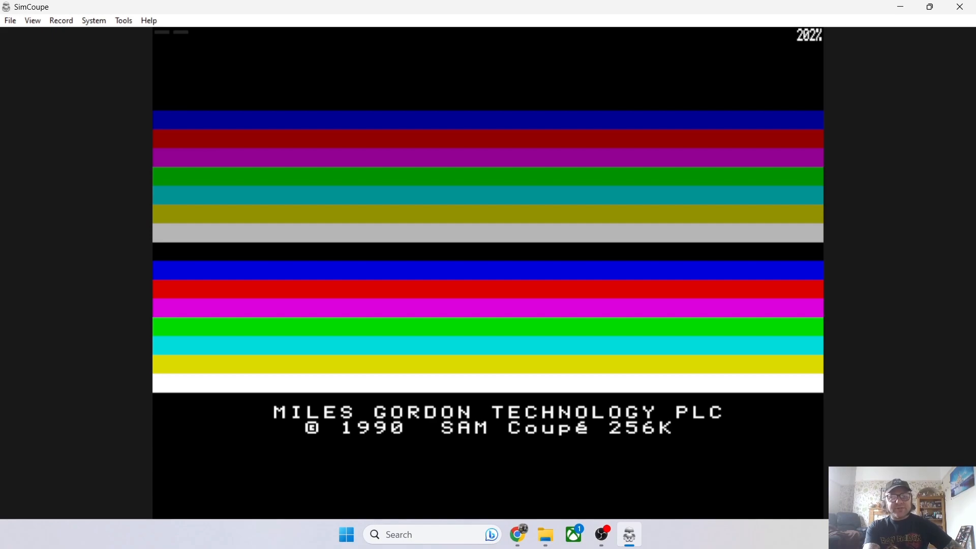
- Load DTA_RickDangerous.dsk via File > Open so Rick Dangerous starts running
click(10, 20)
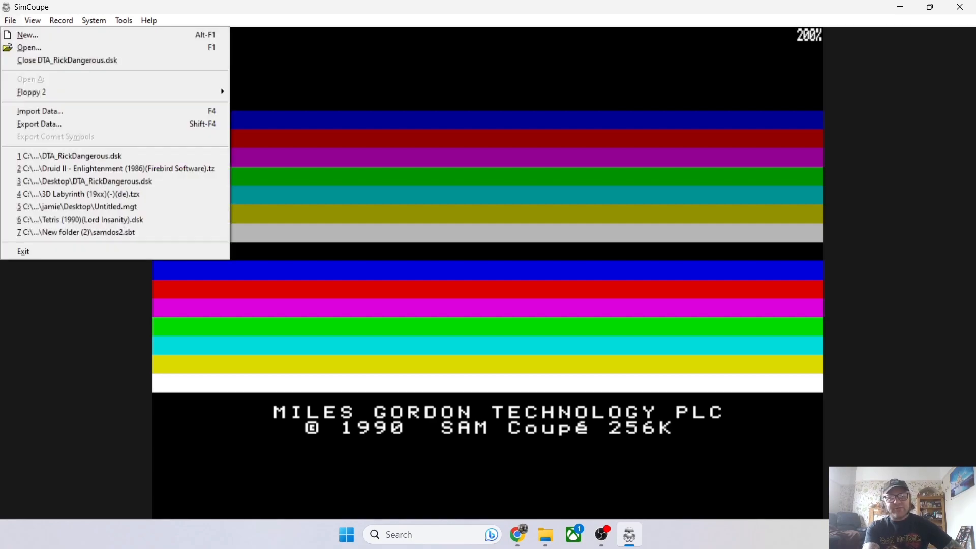
click(28, 48)
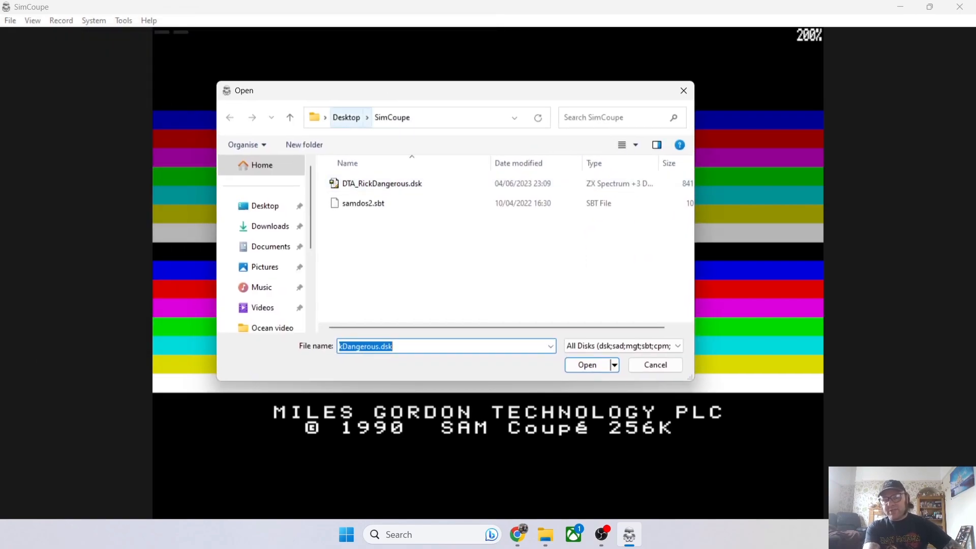
click(382, 183)
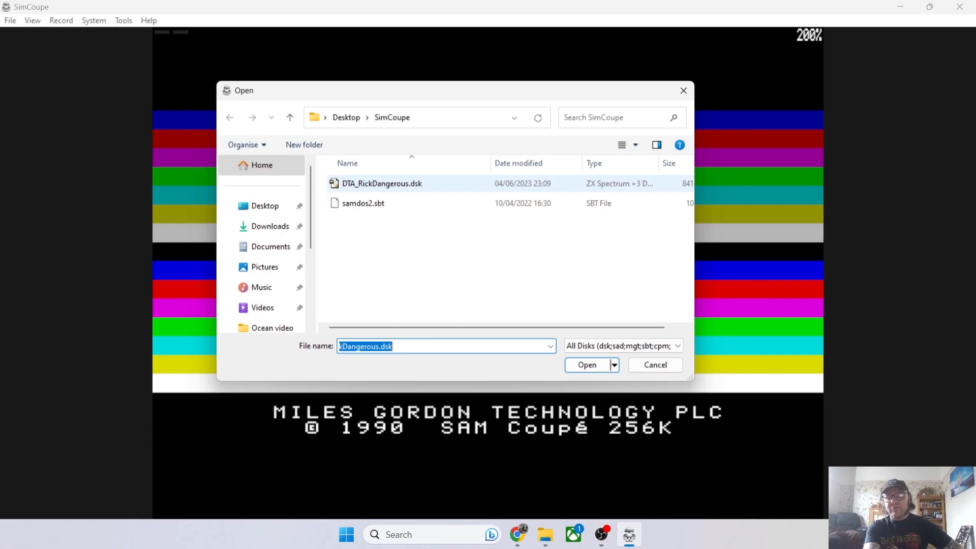
click(585, 365)
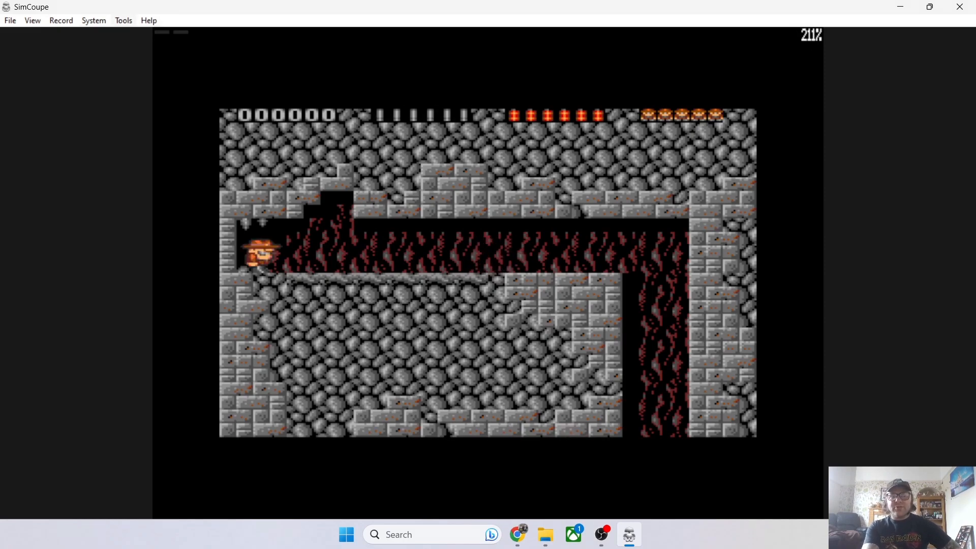
- Keep Controller (XBOX 360 For Windows) as Player 1's joystick and apply with OK
click(123, 20)
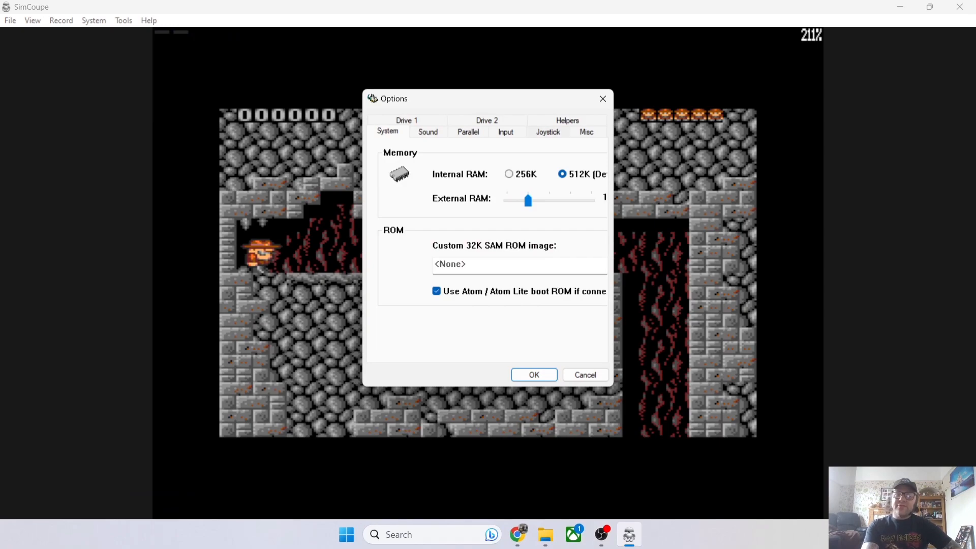
click(547, 131)
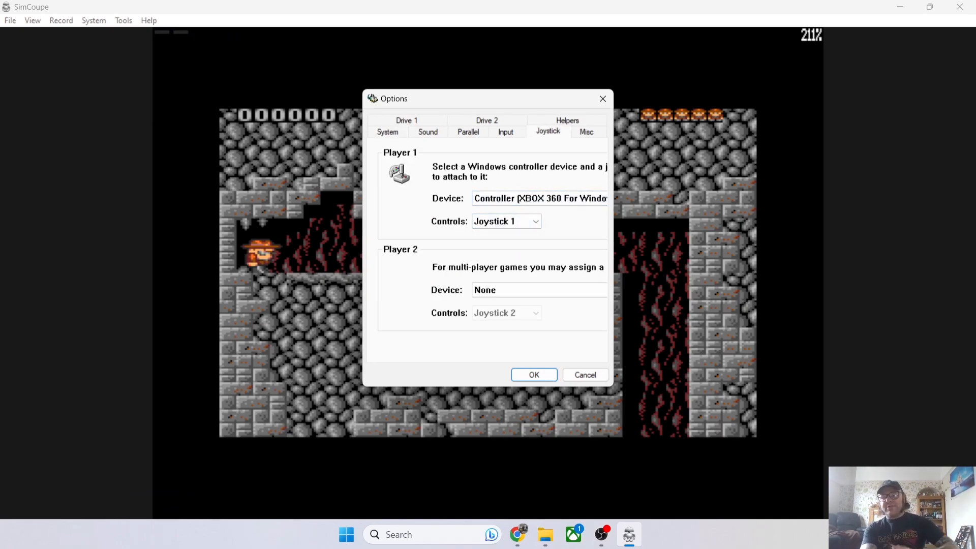
click(539, 198)
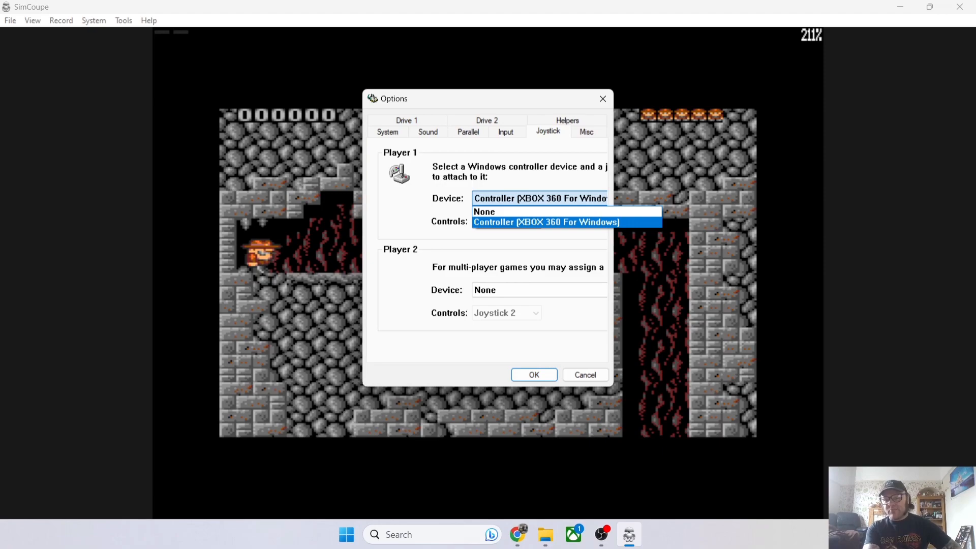
mouse_move(484, 211)
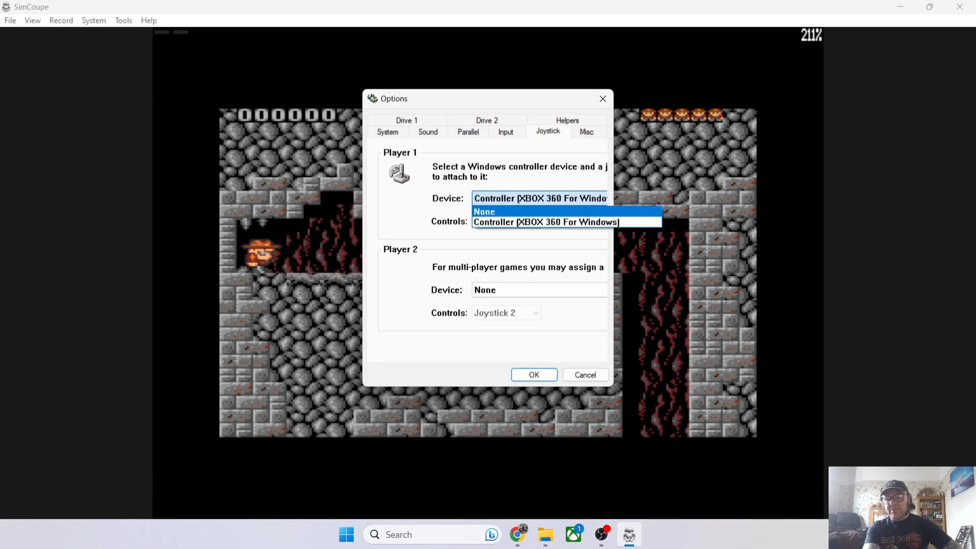
click(545, 223)
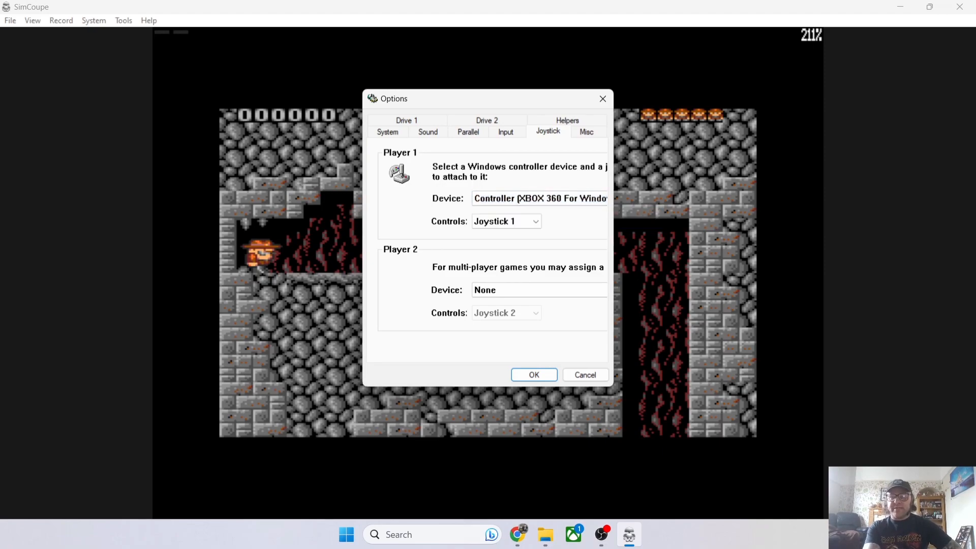
click(539, 290)
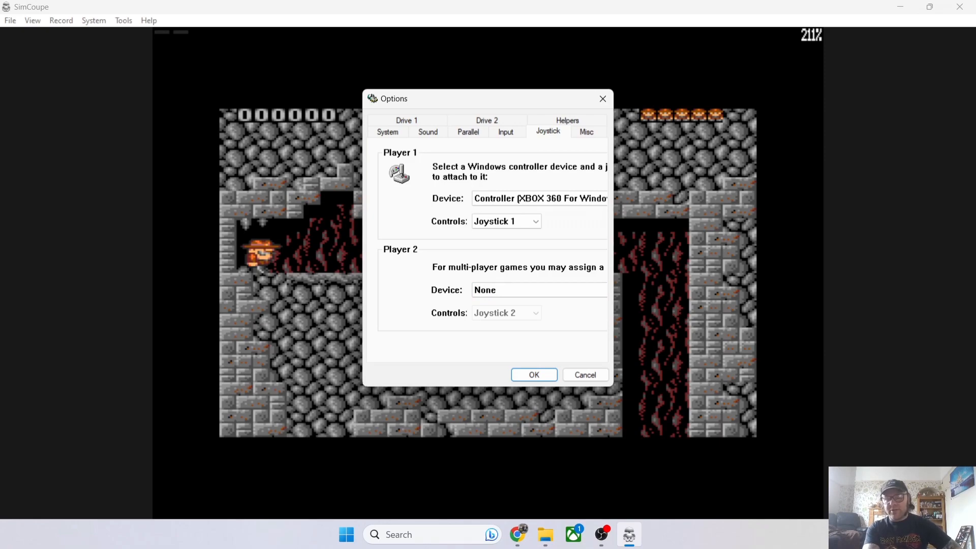
click(538, 290)
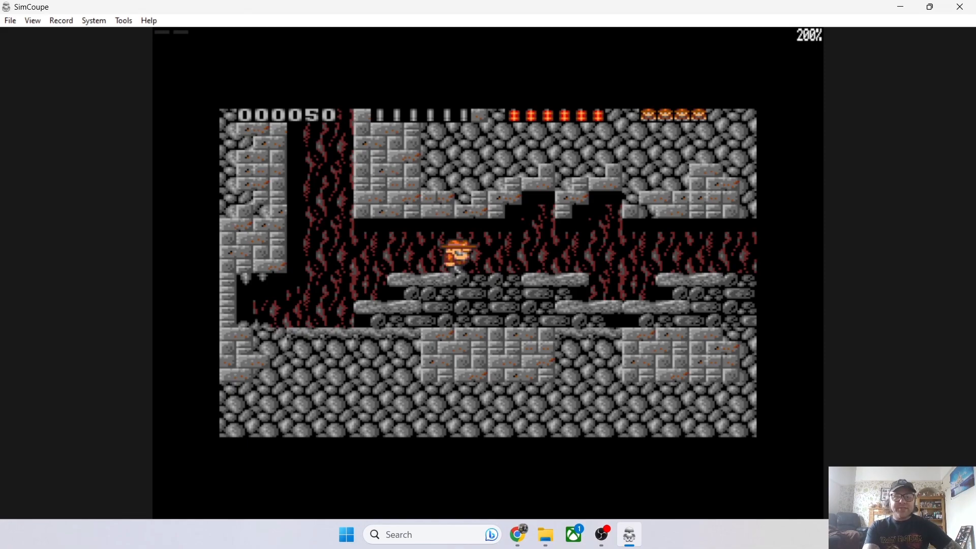
- Set emulation speed to 100% from the System > Speed menu
click(93, 20)
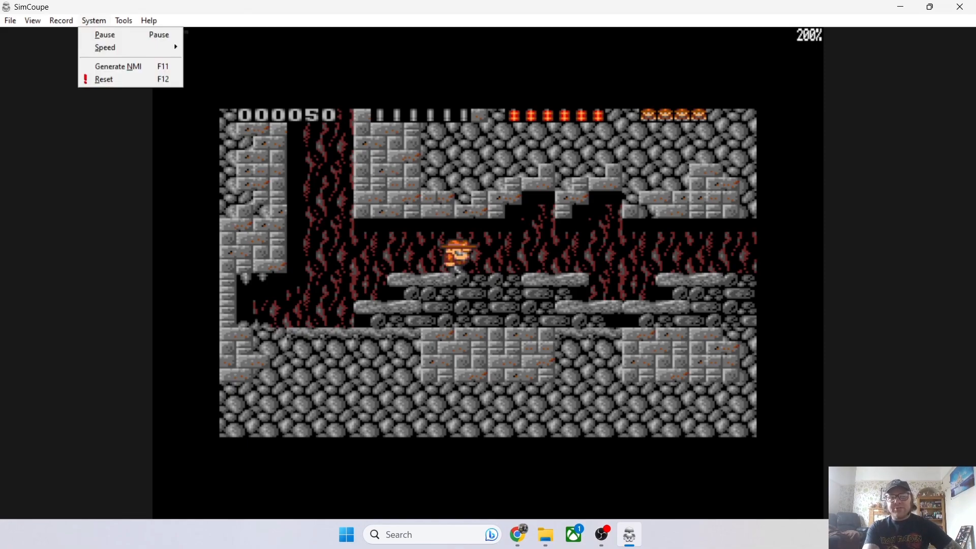
mouse_move(104, 47)
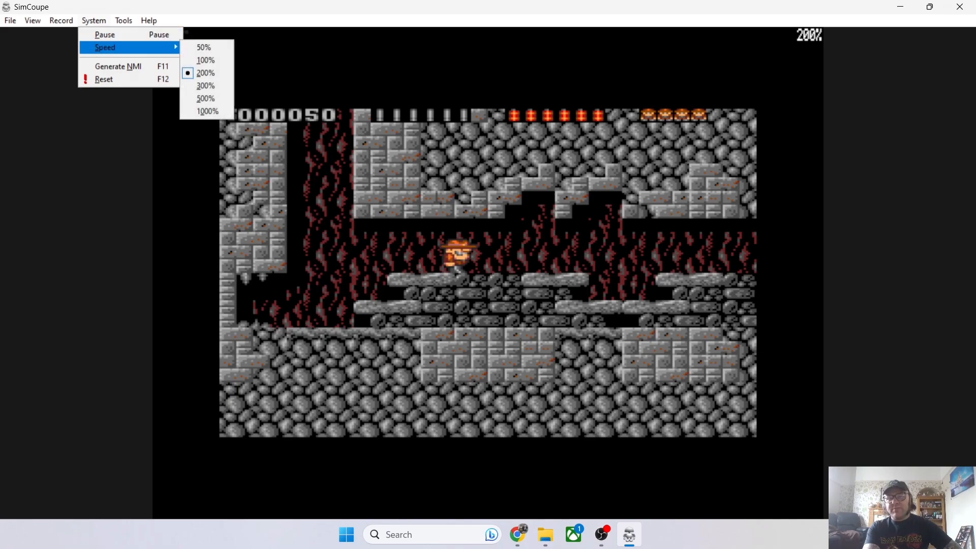
mouse_move(205, 72)
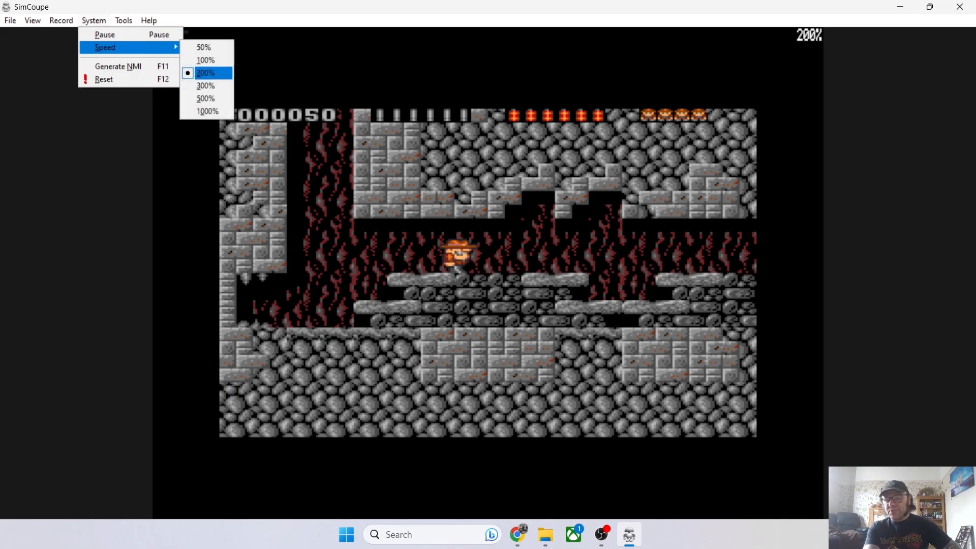
mouse_move(205, 60)
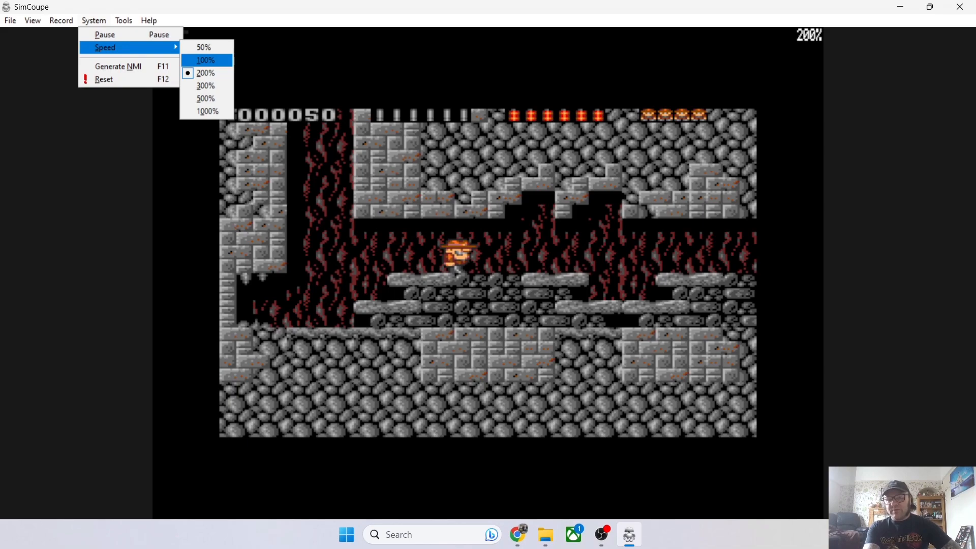
click(205, 60)
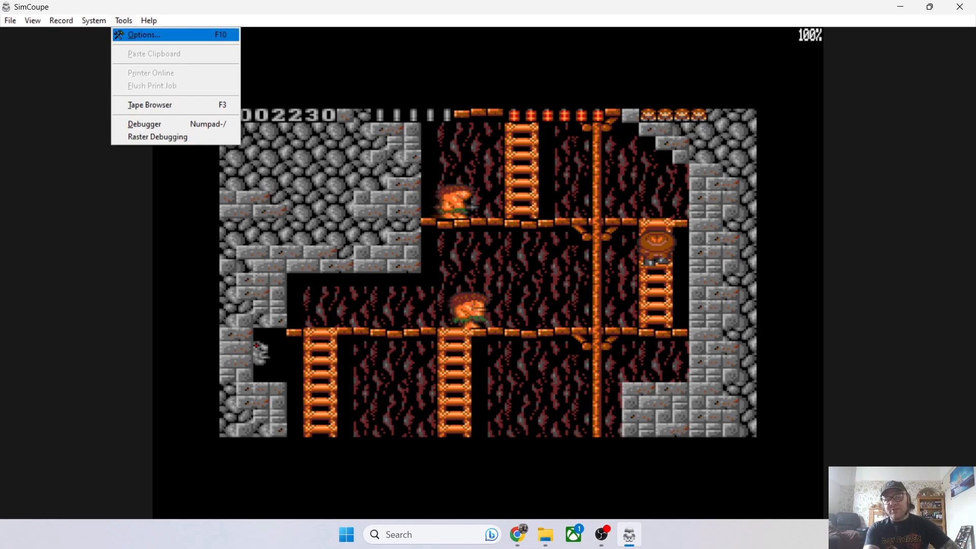
click(143, 34)
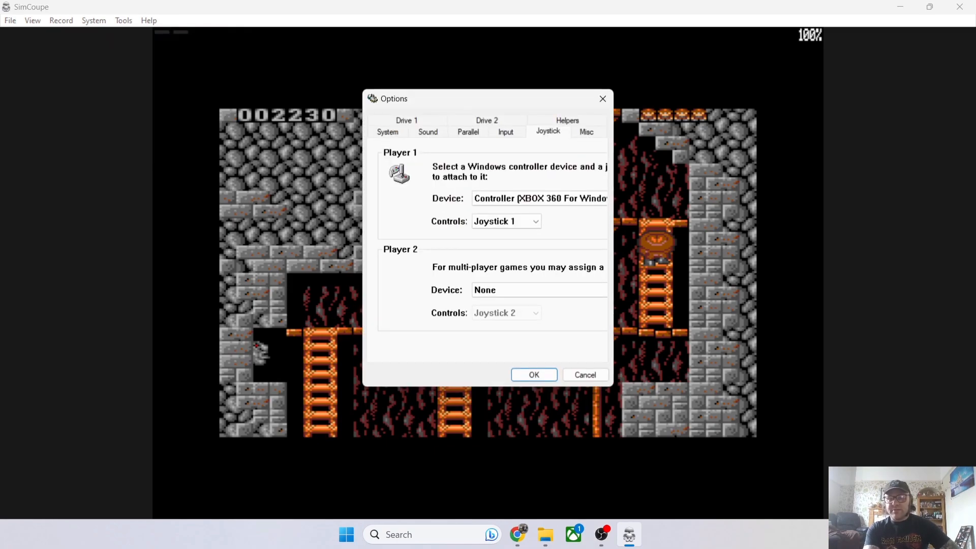
click(388, 131)
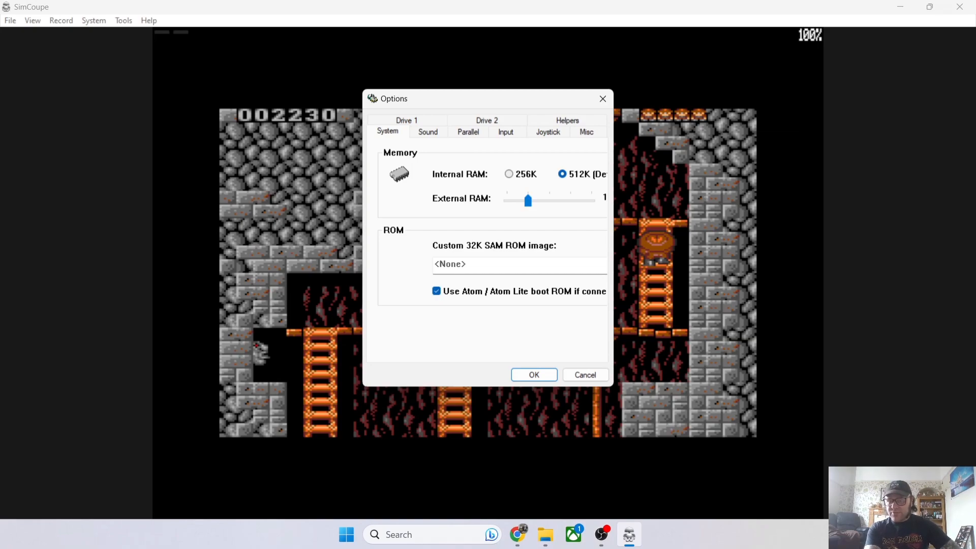
click(509, 173)
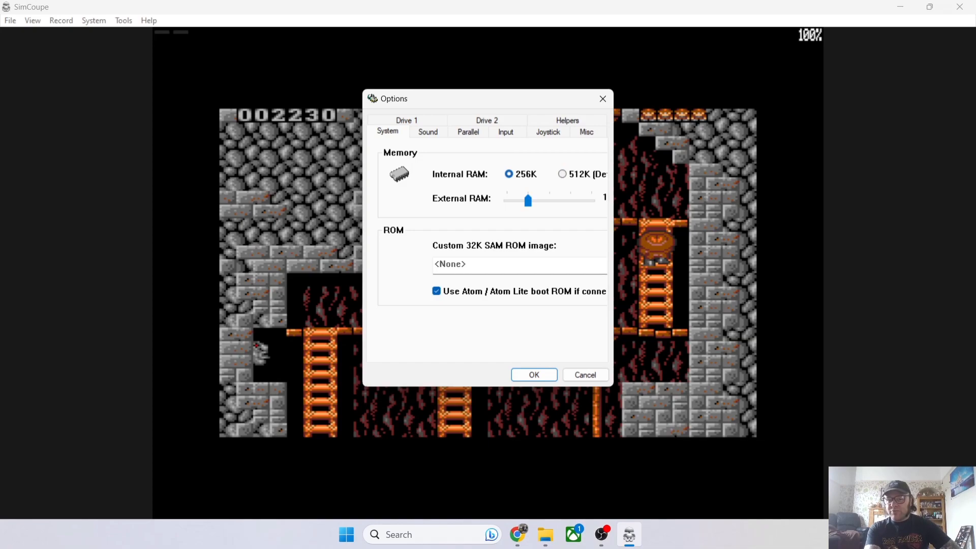
click(562, 173)
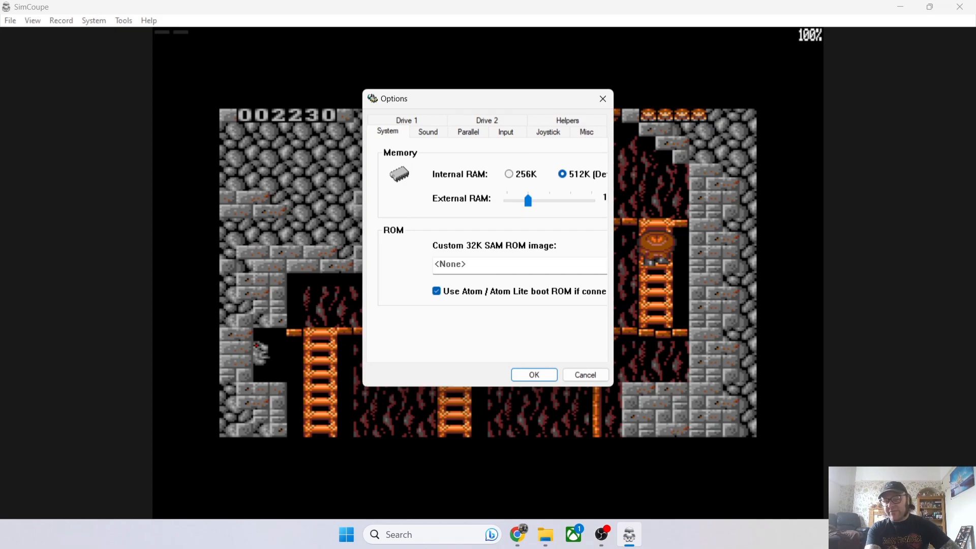
click(533, 375)
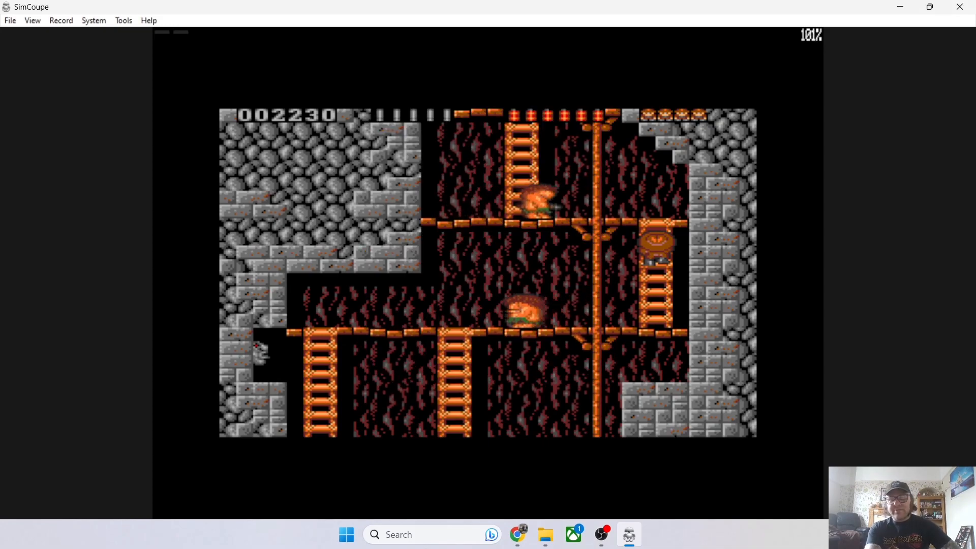
- Reset the emulated SAM Coupé via System > Reset, returning to the 512K start-up screen
click(10, 20)
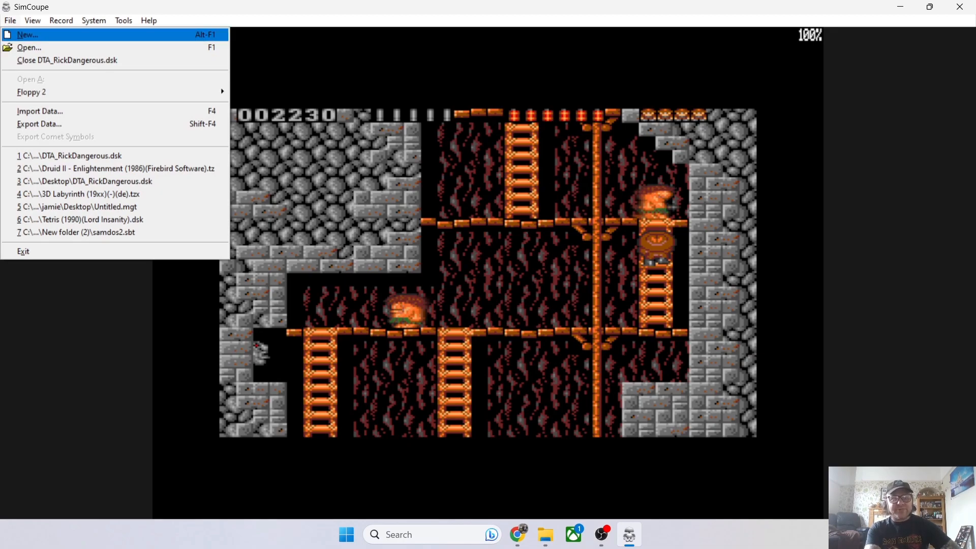
mouse_move(112, 35)
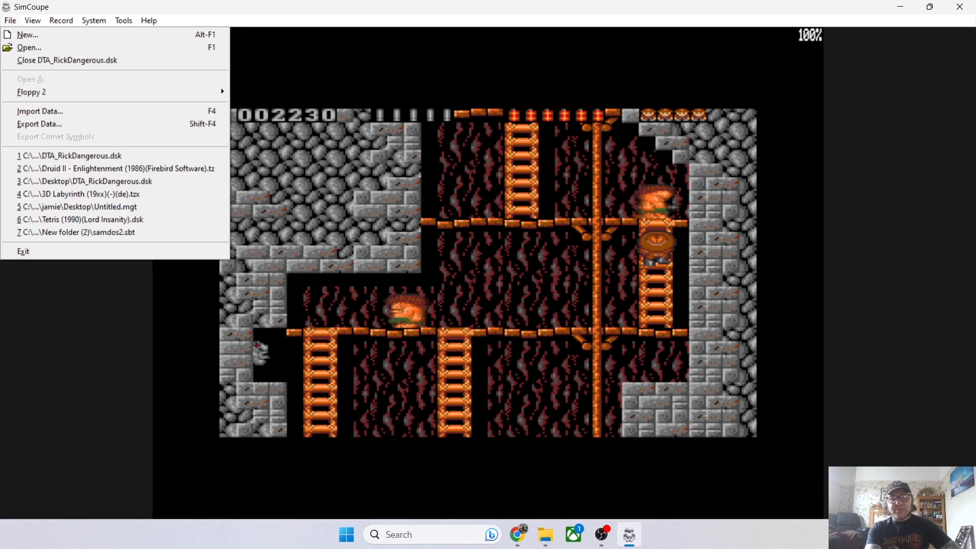
click(67, 60)
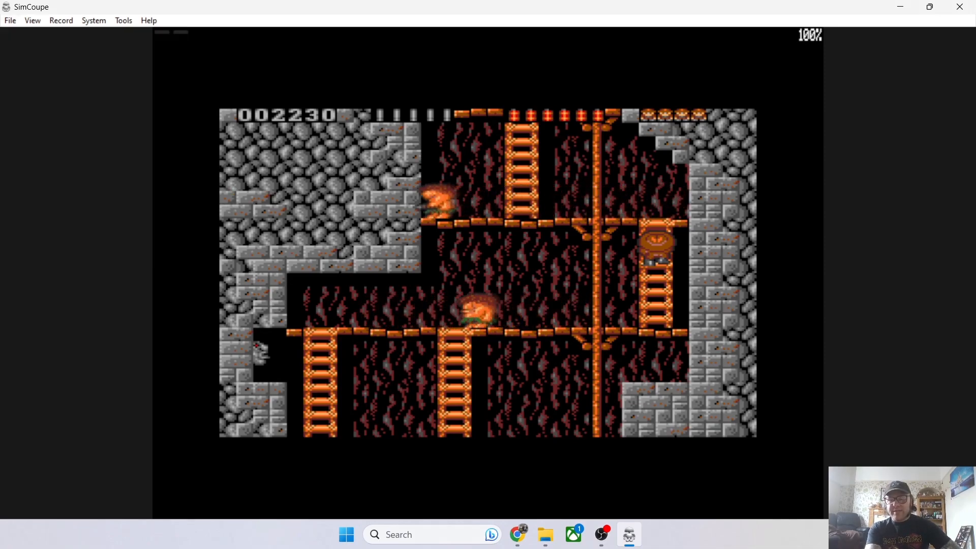
click(94, 20)
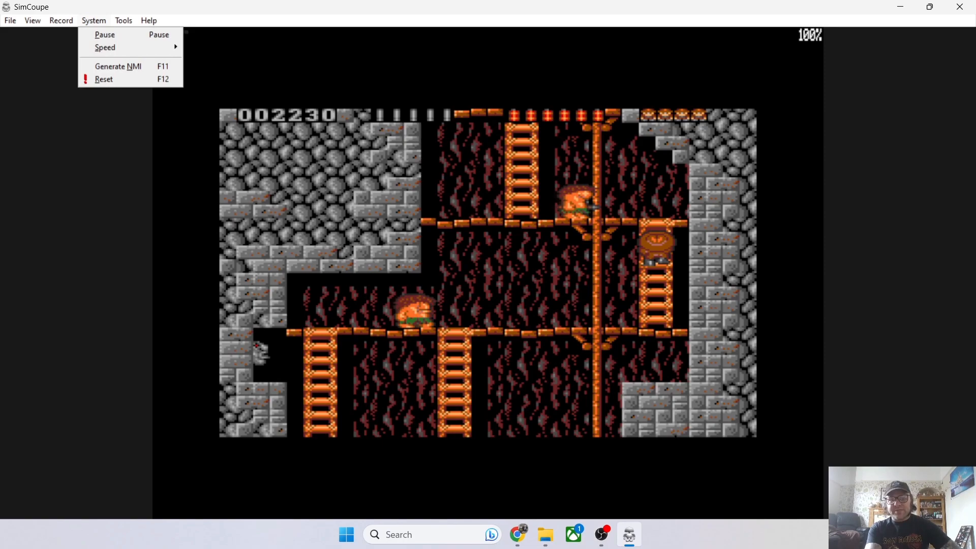
click(103, 79)
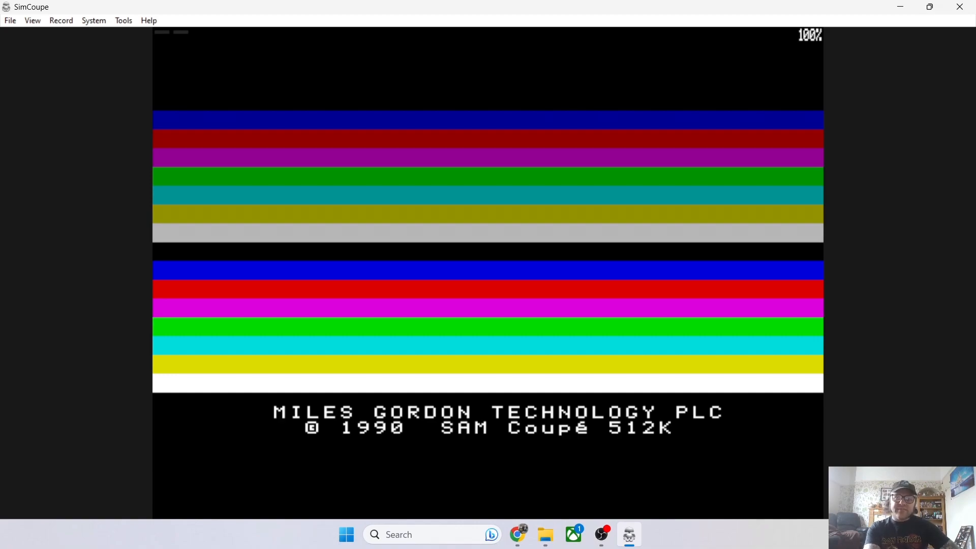
click(123, 21)
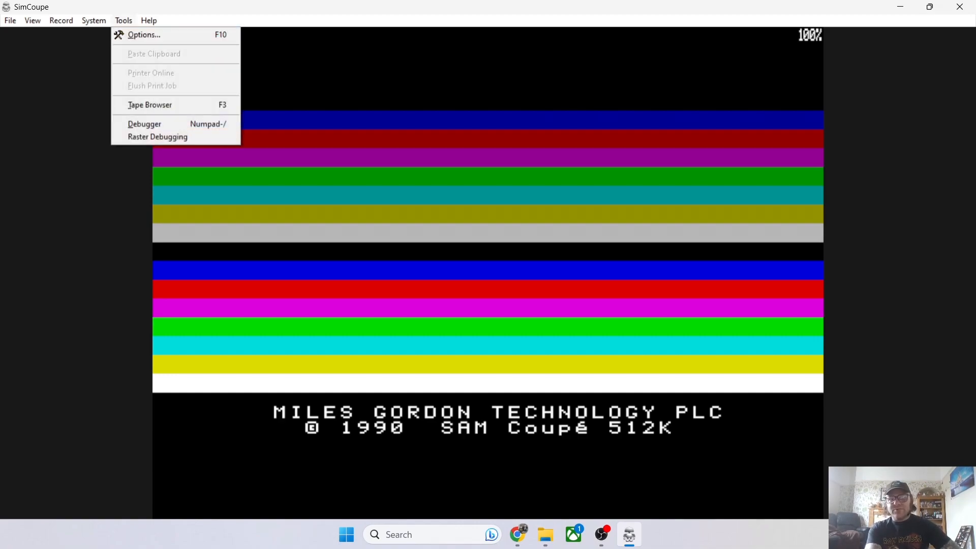
- Insert the Druid II tape image in the Tape Browser, review its blocks and close it
click(149, 104)
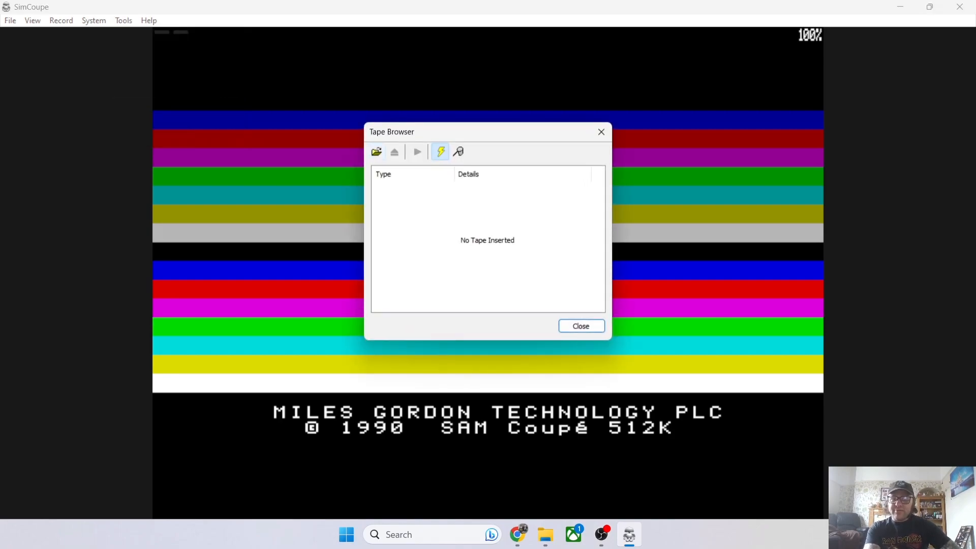
click(375, 151)
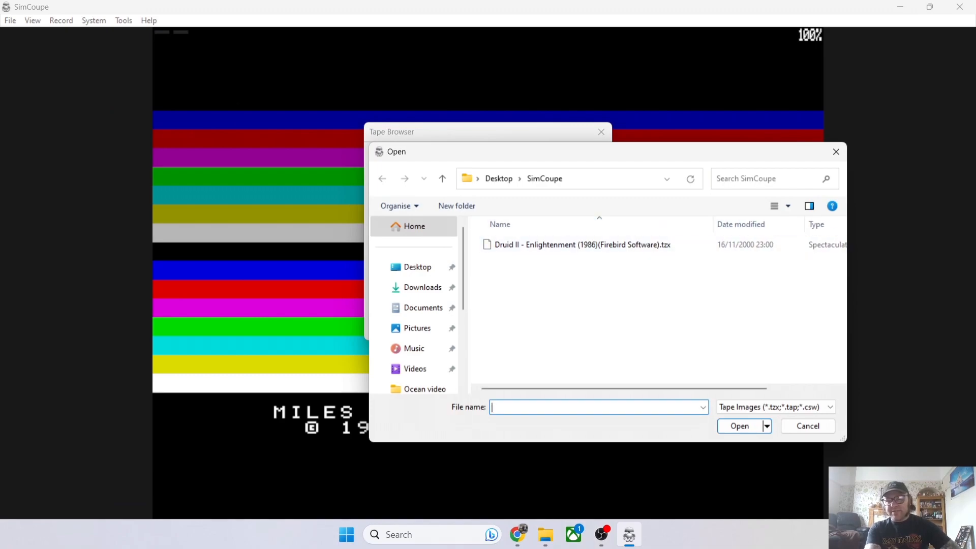
mouse_move(579, 244)
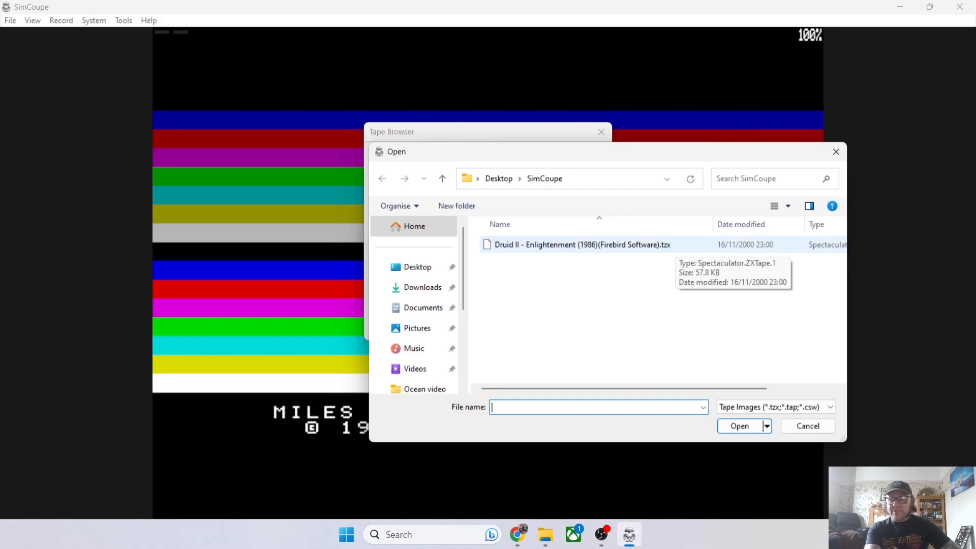
double_click(579, 244)
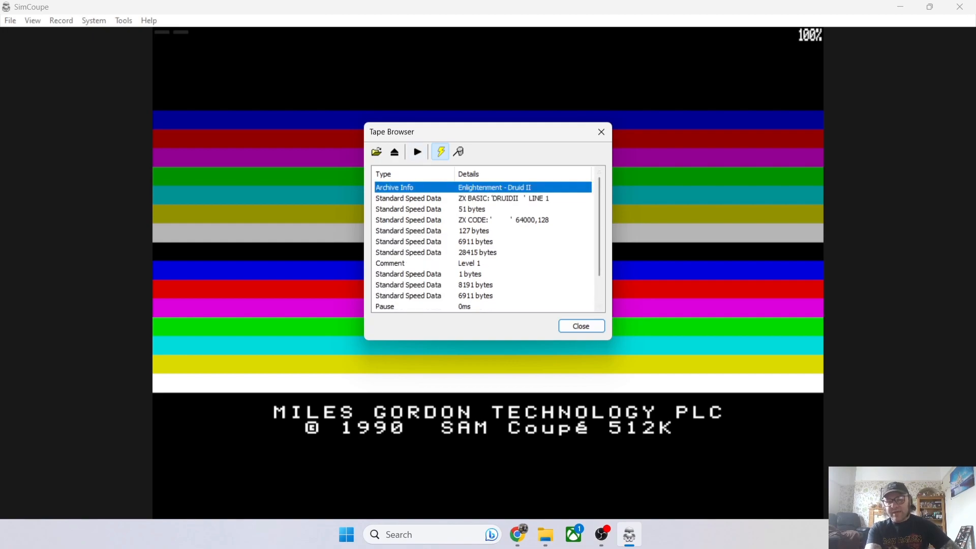
mouse_move(417, 151)
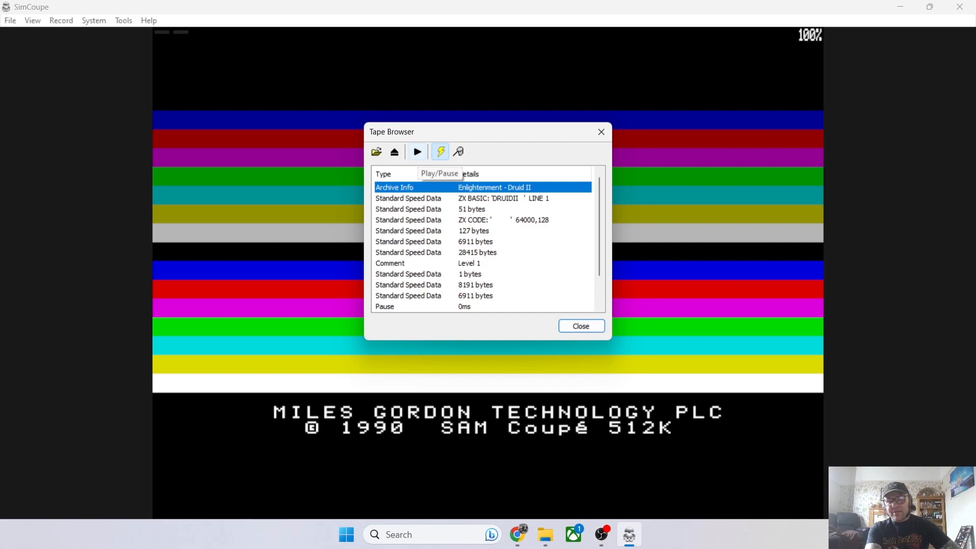
click(417, 151)
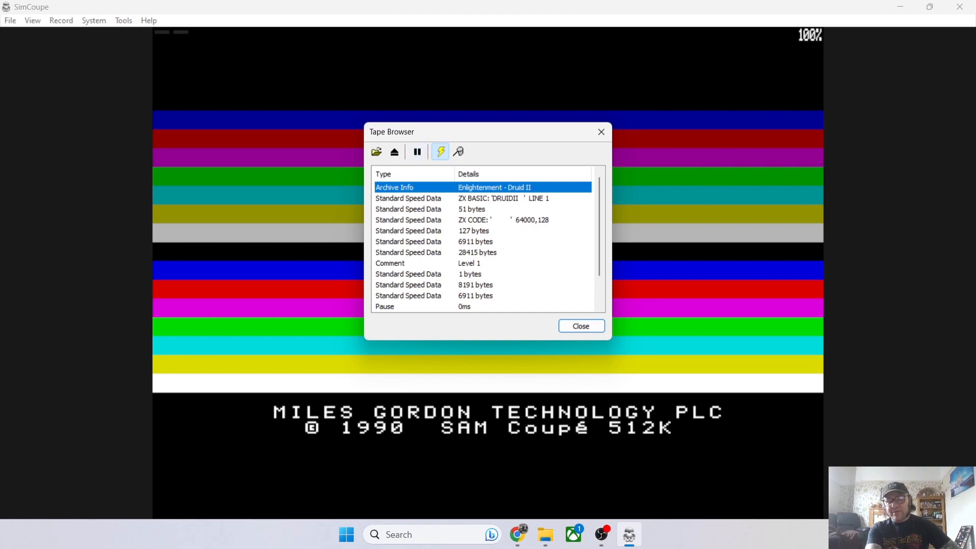
mouse_move(440, 151)
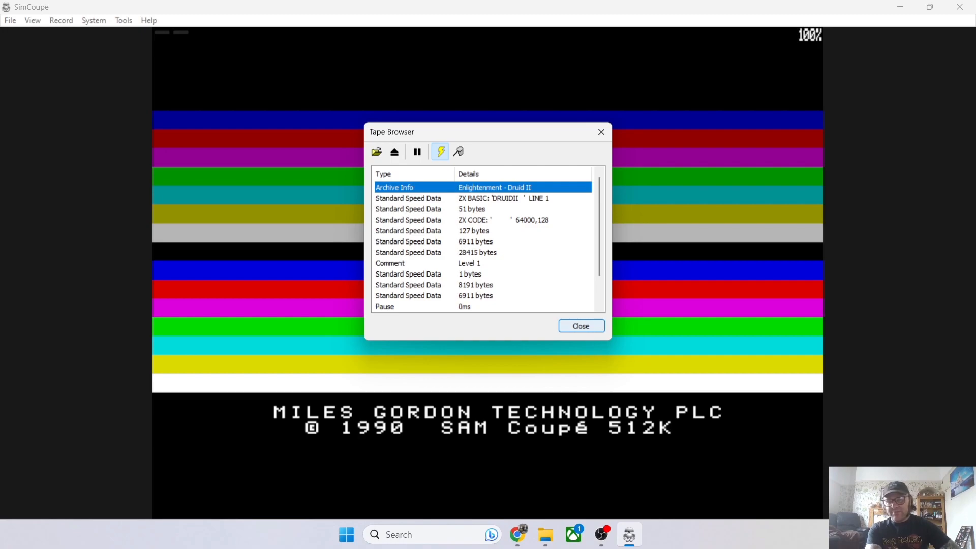
click(579, 325)
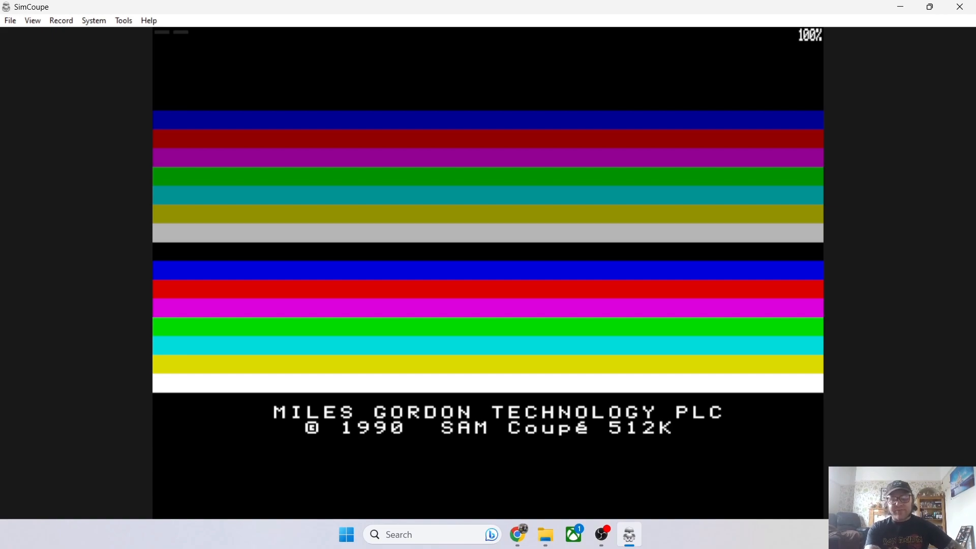
- Enter a BORDER command to turn the border blue, then a BEEP ,1 command at the BASIC prompt
text(bor)
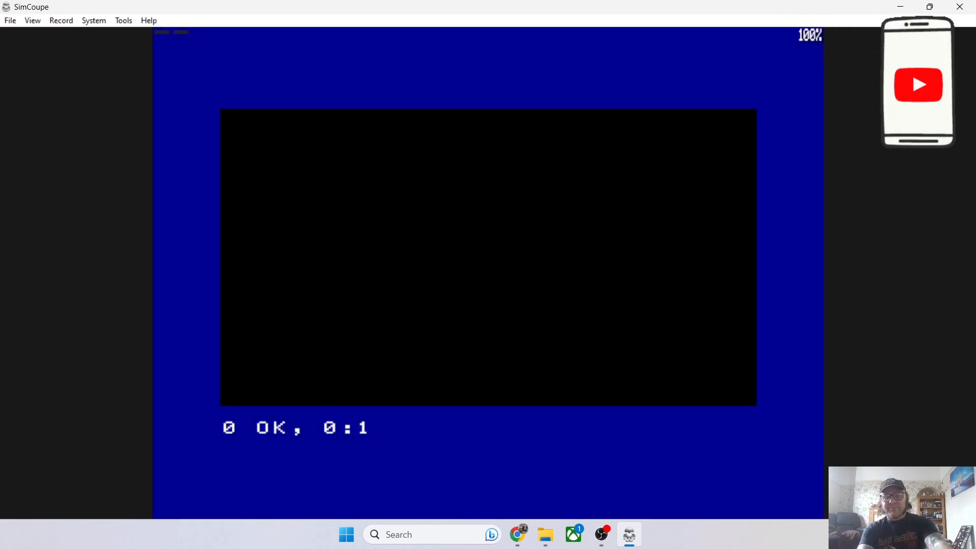
text(bee)
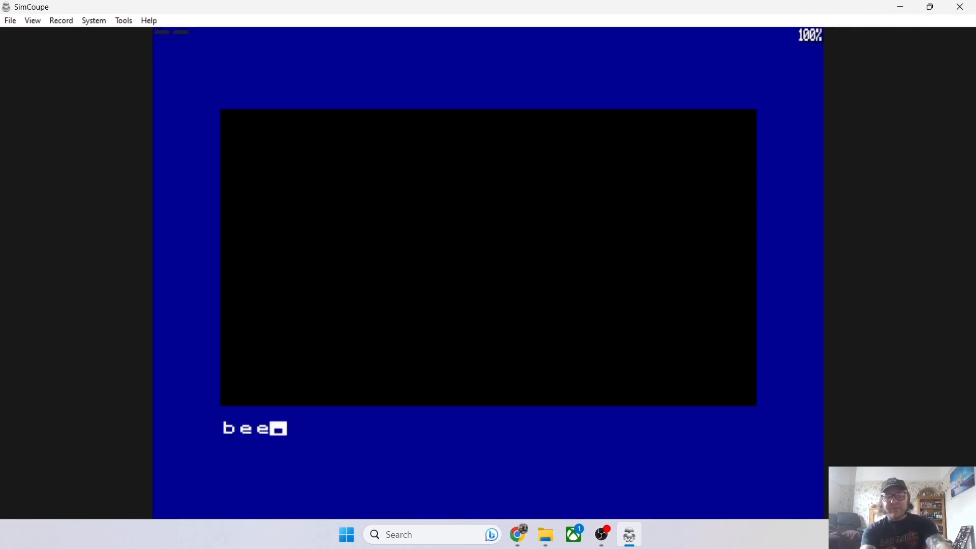
text(p,1)
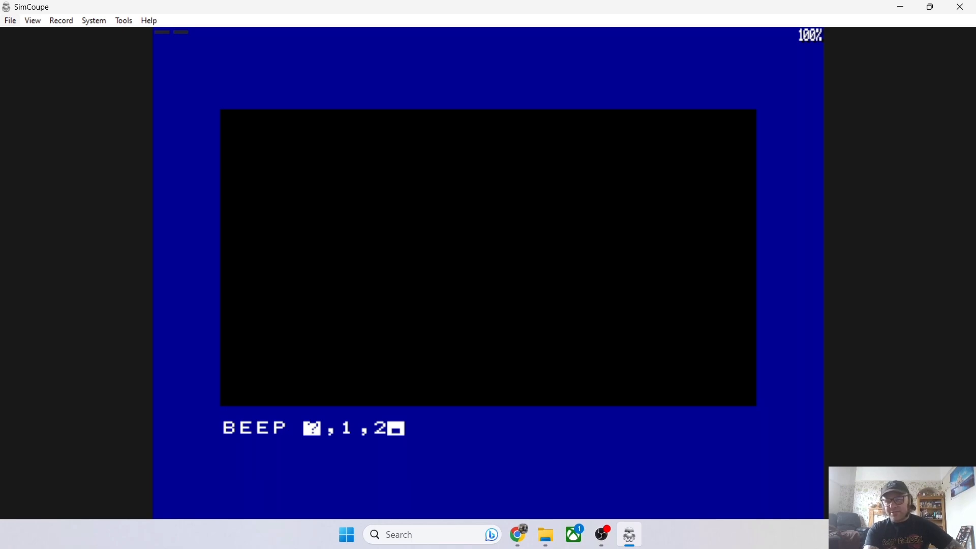
click(10, 20)
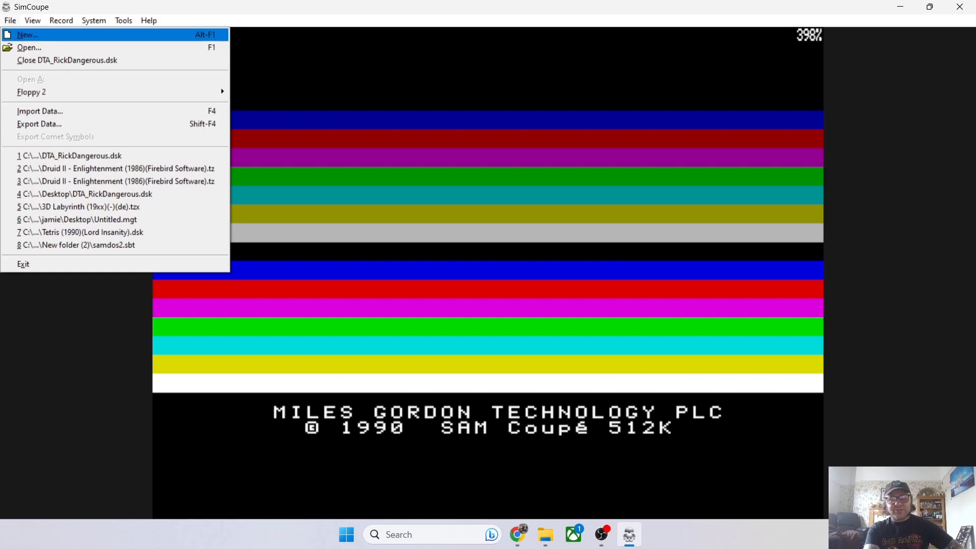
mouse_move(29, 47)
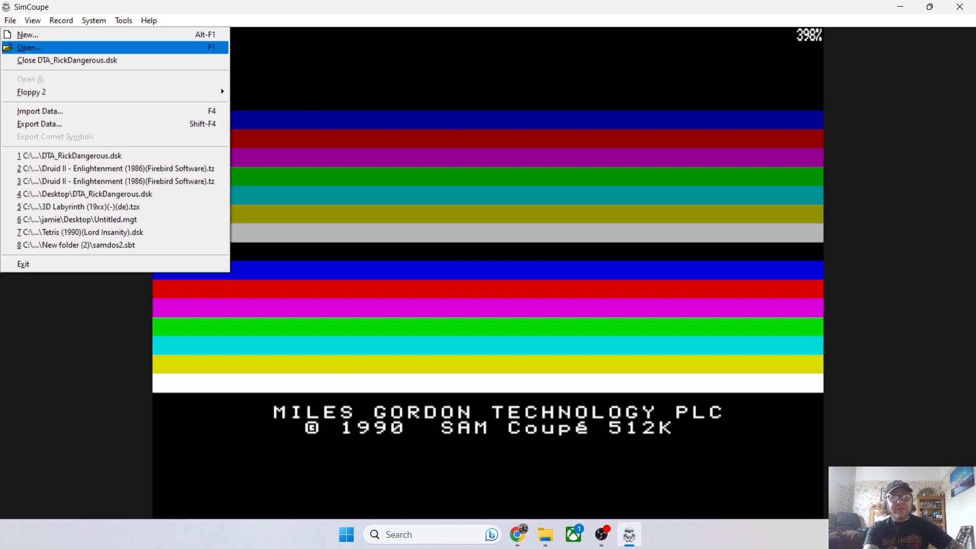
- Load the DTA_RickDangerous.dsk image so the Rick Dangerous title screen appears
click(29, 48)
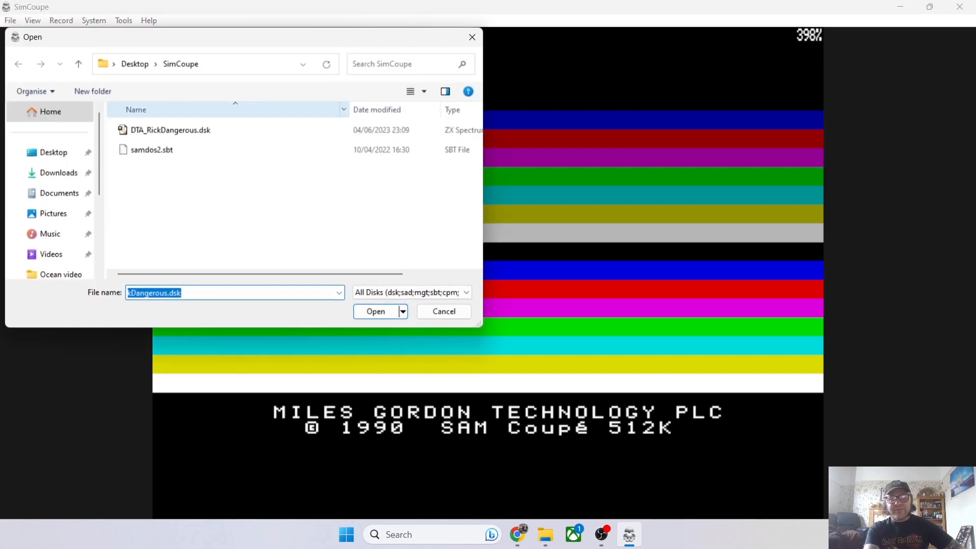
click(375, 311)
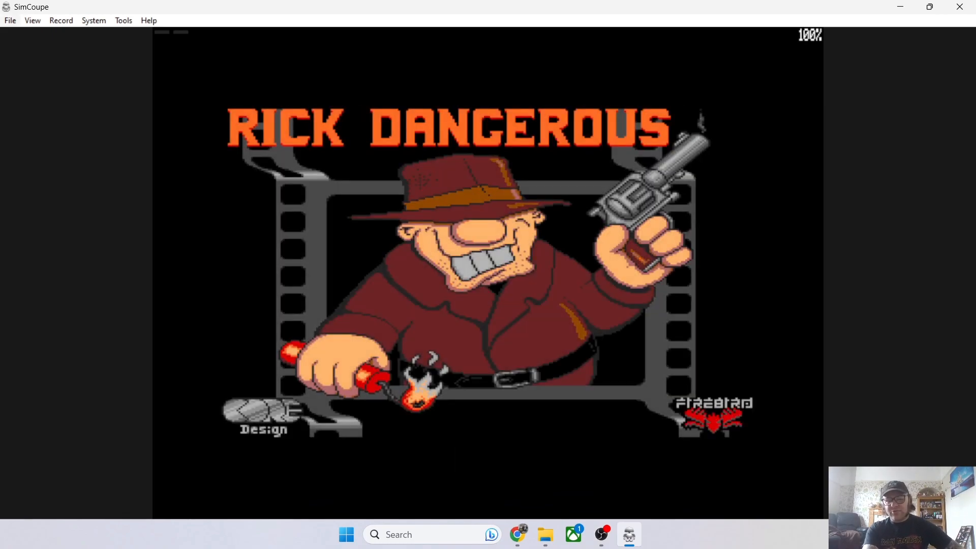
- Switch off TV Aspect Ratio and Smooth Image in the View menu display options
click(32, 20)
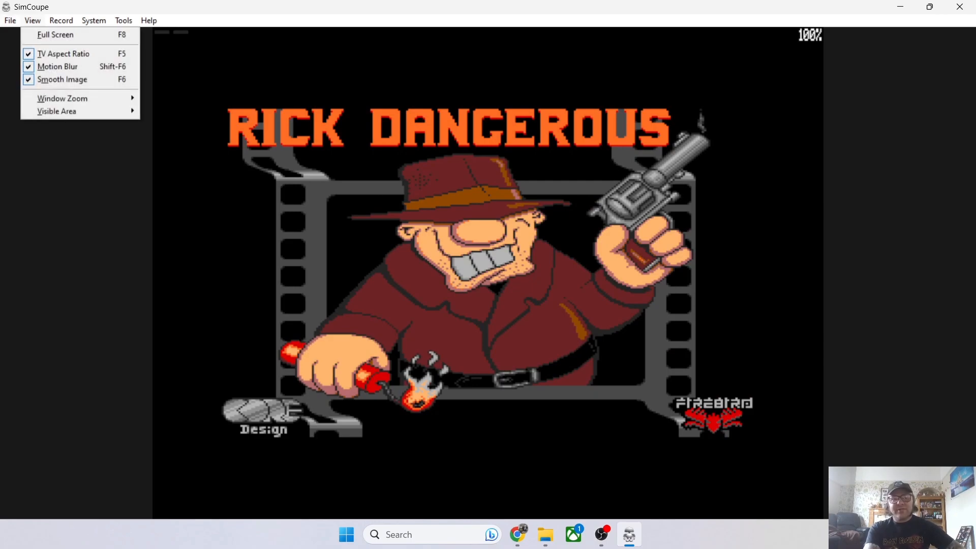
mouse_move(63, 54)
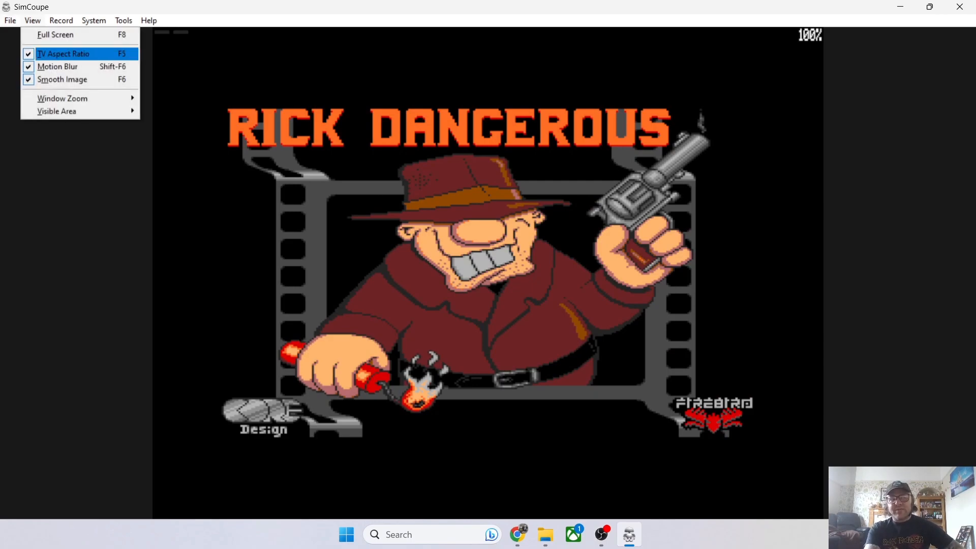
click(63, 53)
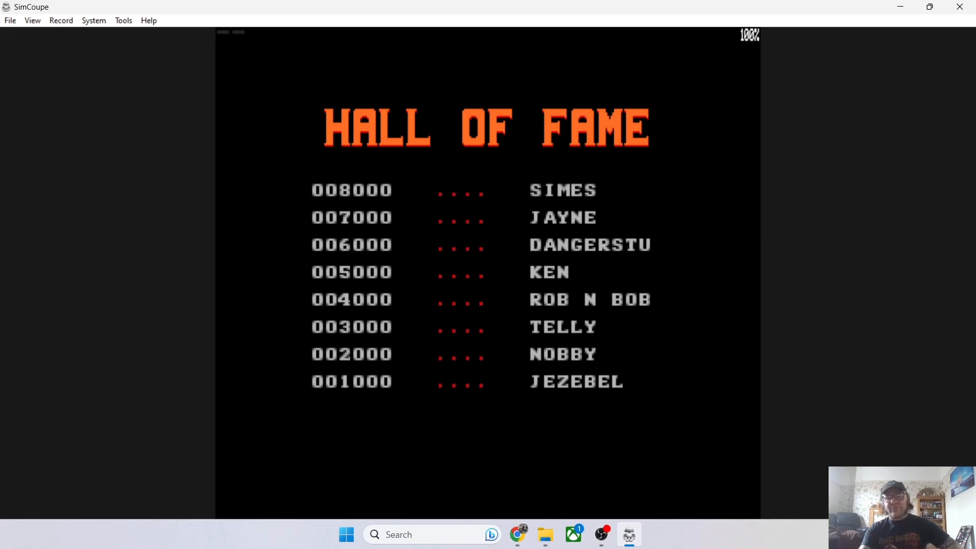
click(31, 21)
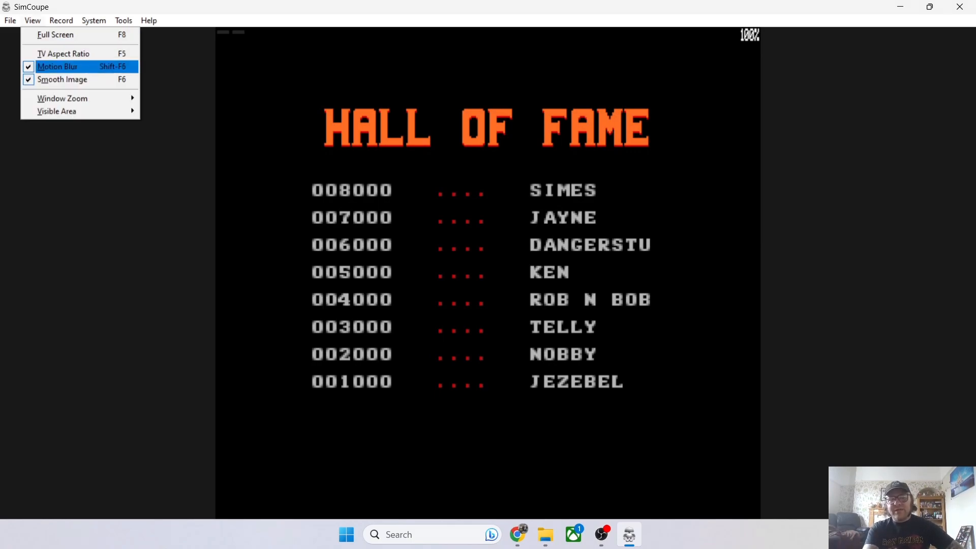
mouse_move(62, 79)
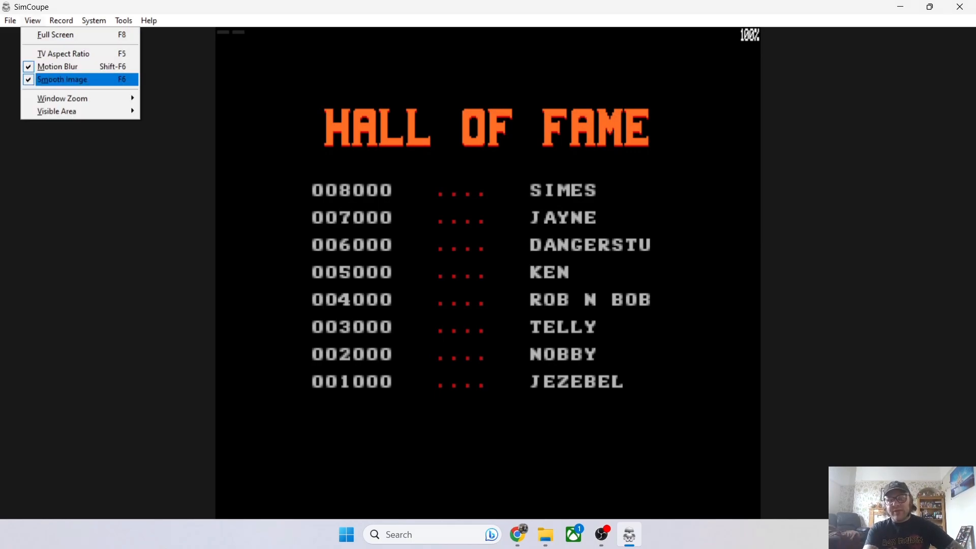
click(56, 66)
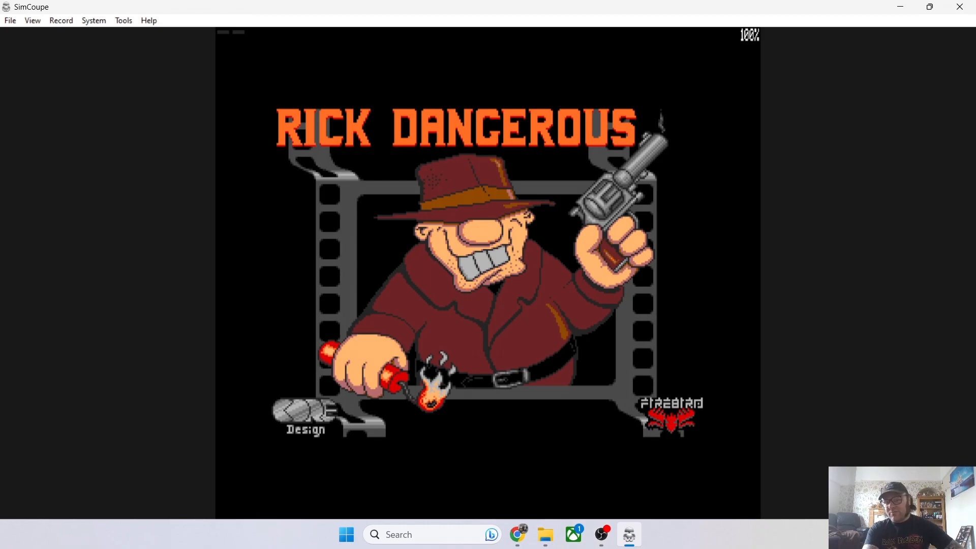
click(32, 21)
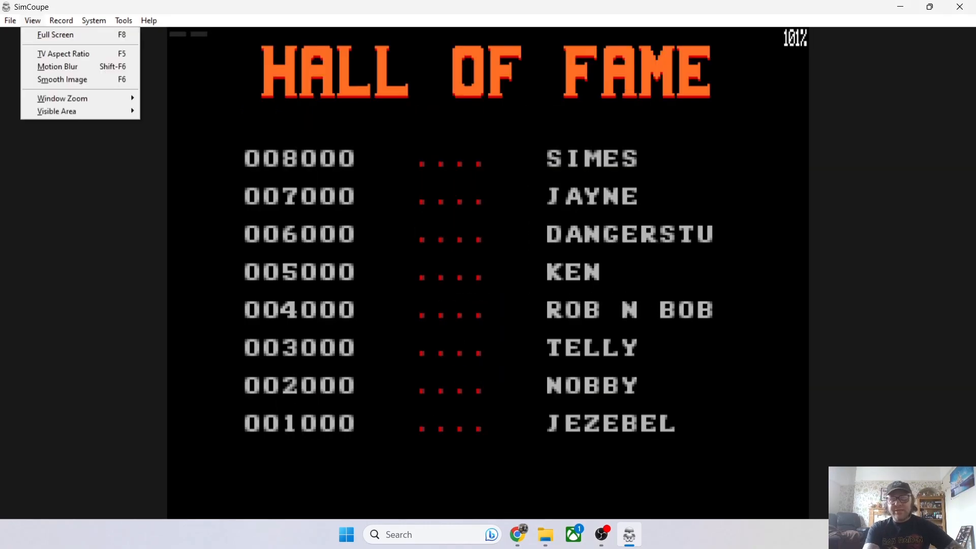
mouse_move(56, 111)
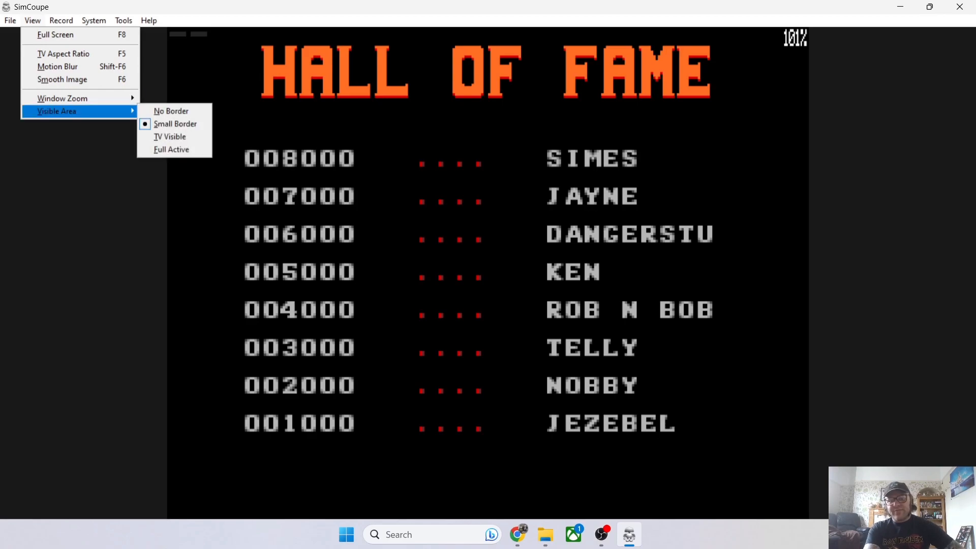
mouse_move(175, 123)
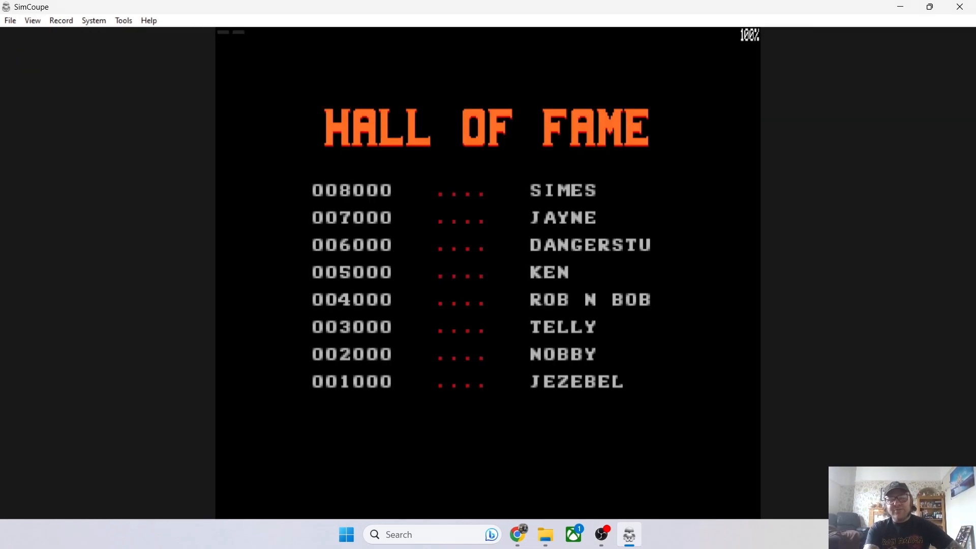
click(123, 20)
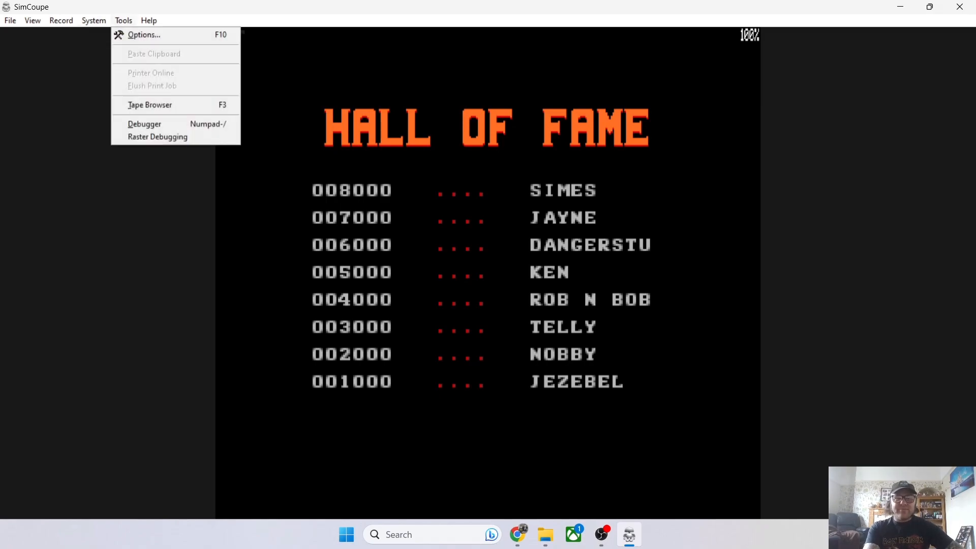
mouse_move(143, 124)
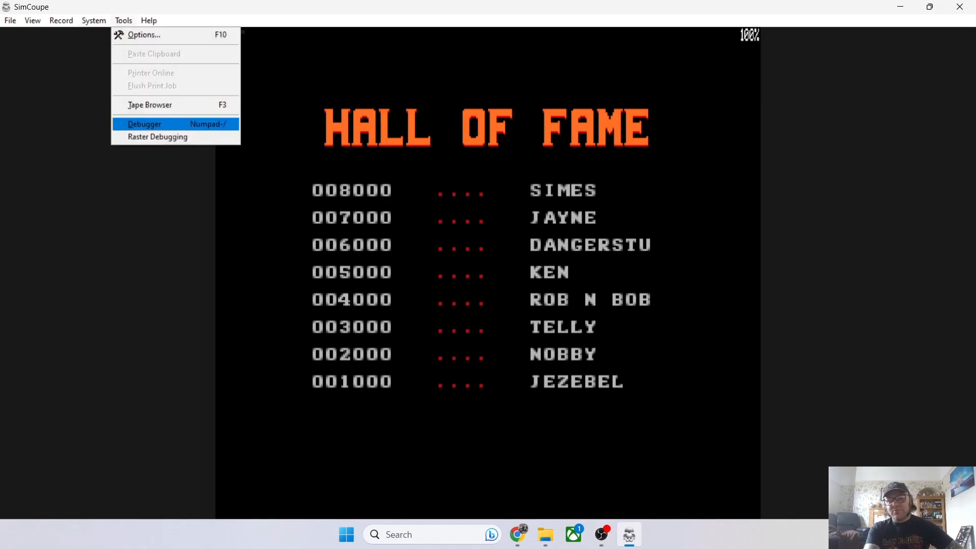
click(144, 123)
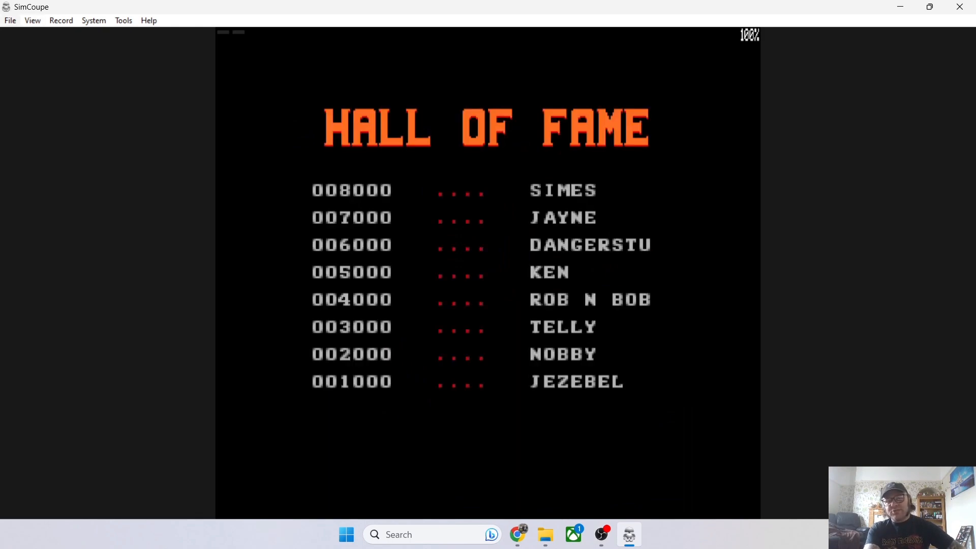
- Reload DTA_RickDangerous.dsk so the game's title screen shows again
click(10, 20)
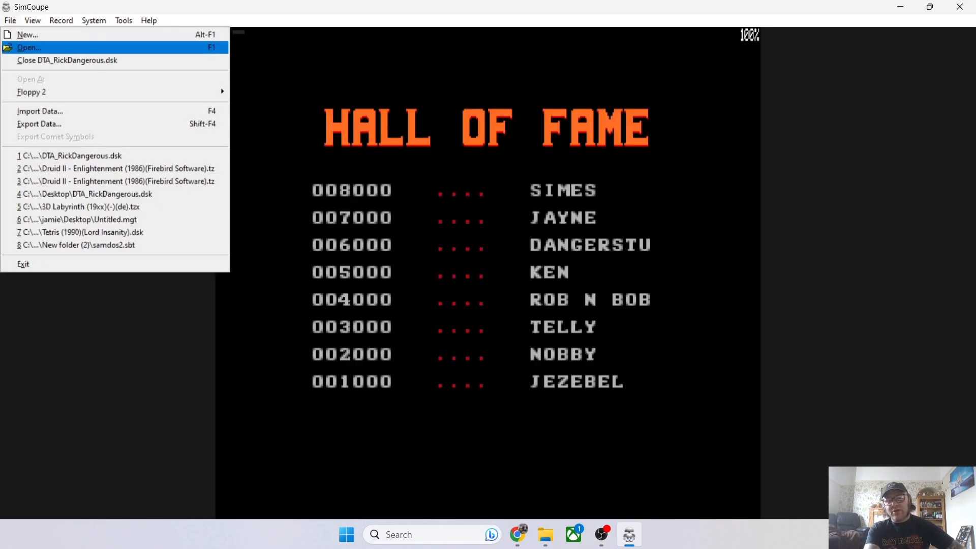
click(28, 48)
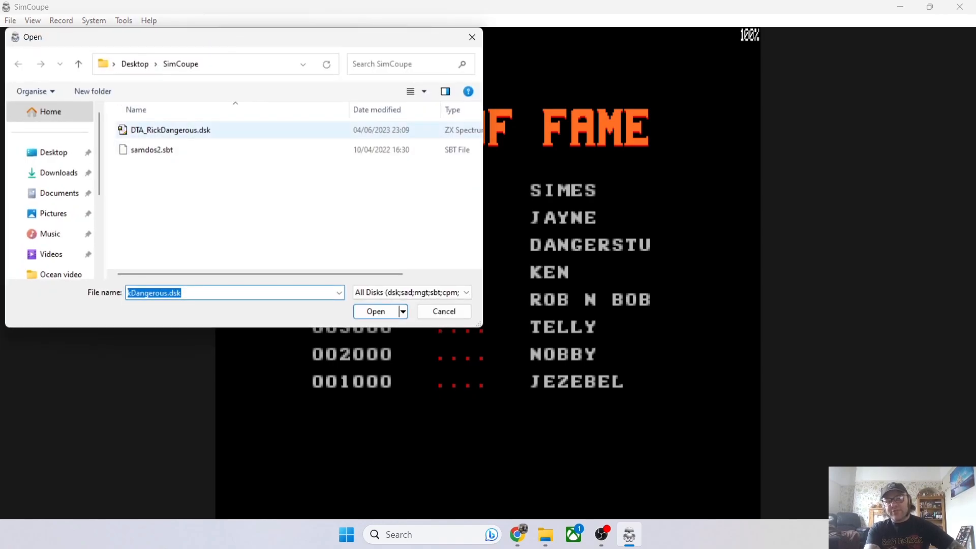
click(375, 311)
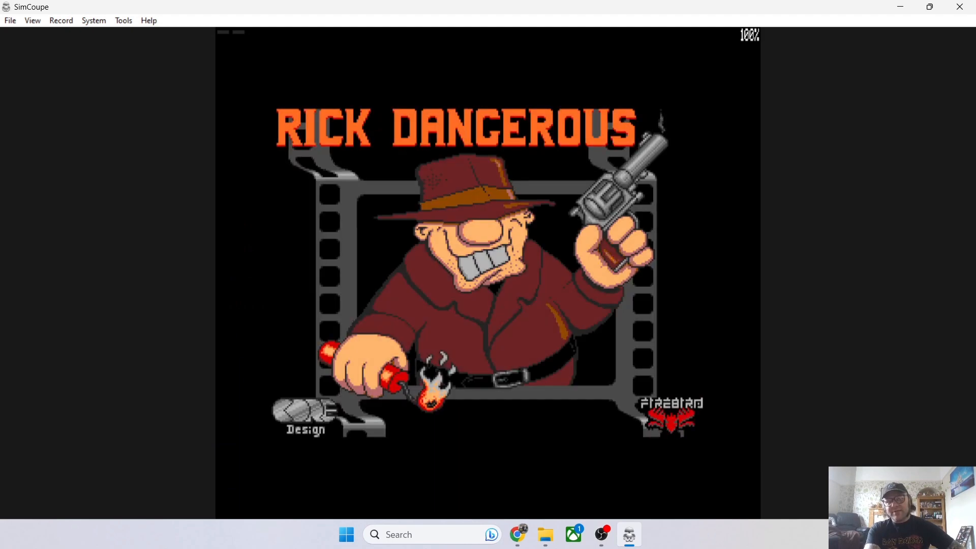
- Bring up the disk image picker for the second floppy drive via File > Floppy 2
click(11, 20)
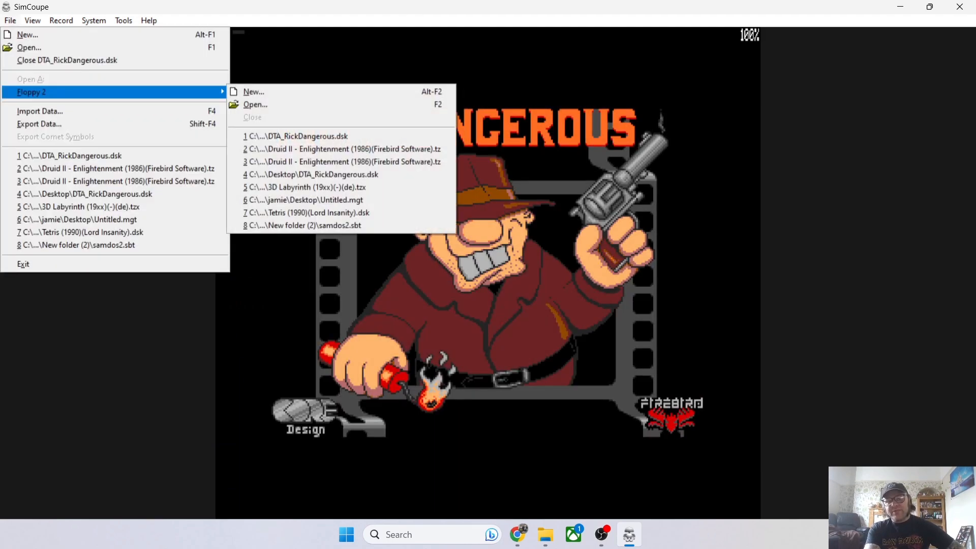
click(255, 103)
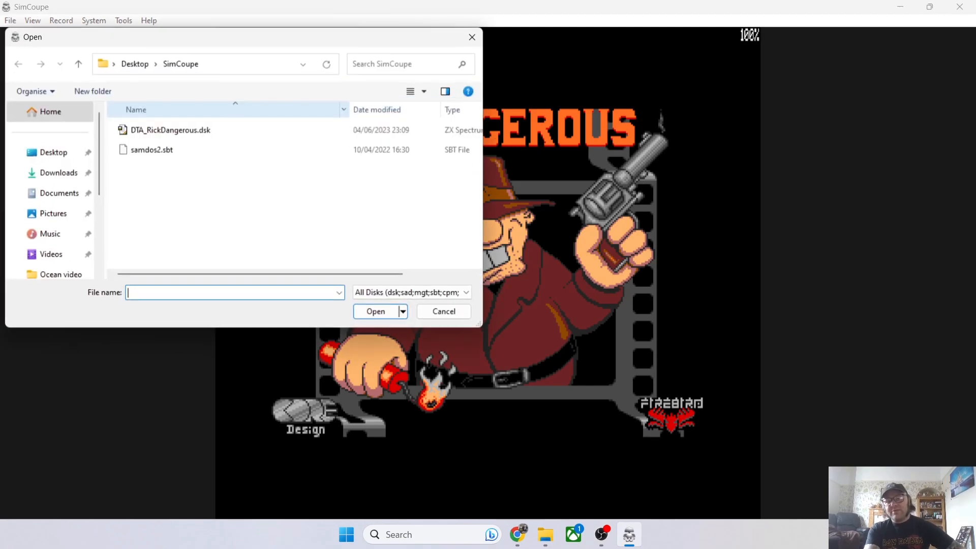